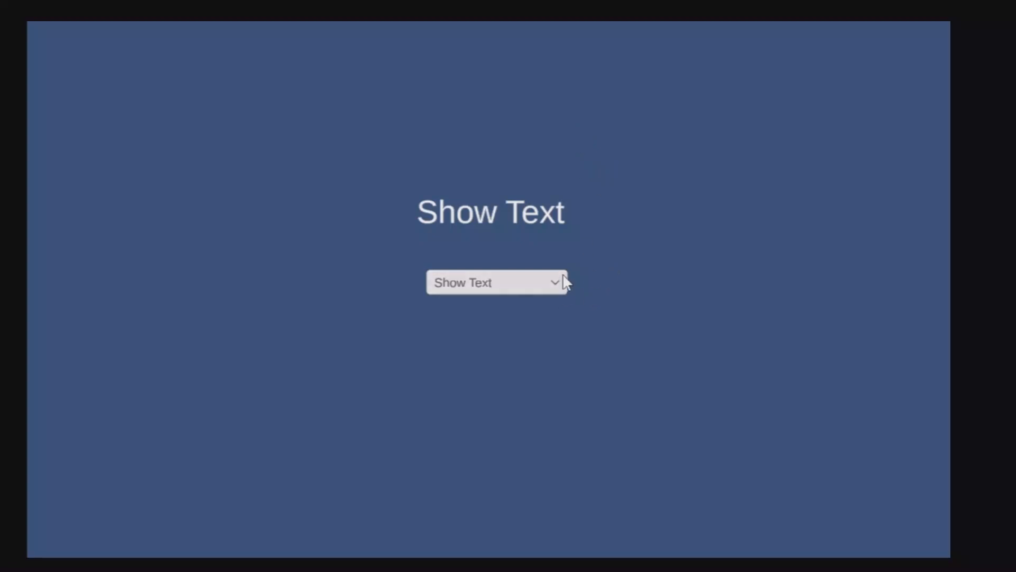
- In Play mode choose Hide Text to hide the label, then Show Text to restore it
click(497, 282)
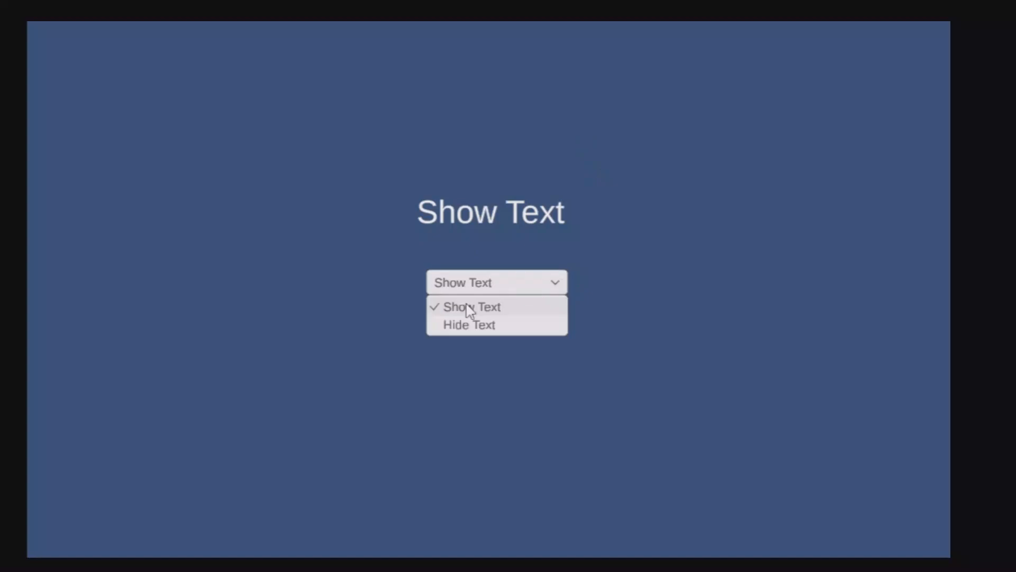
click(469, 325)
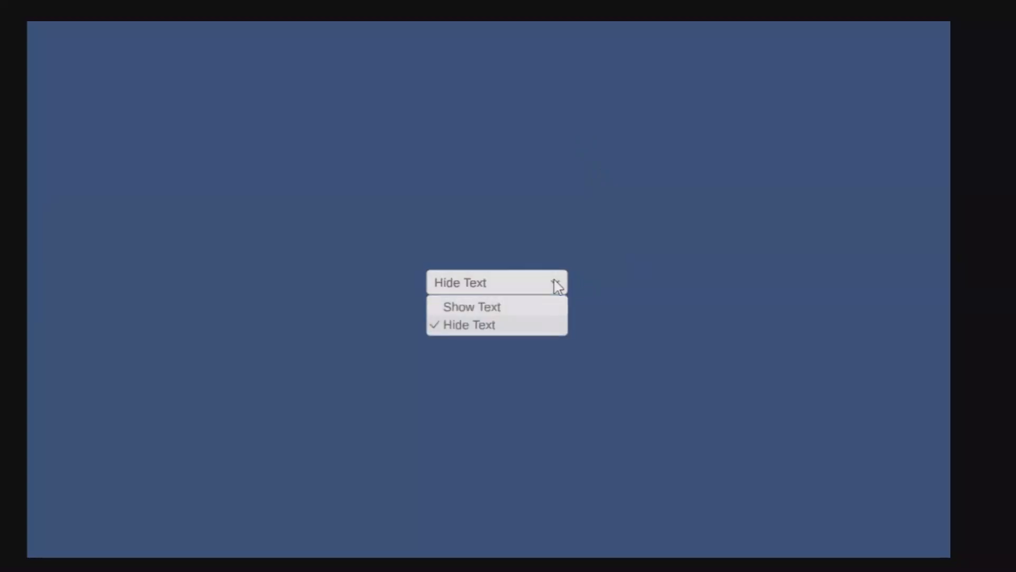
mouse_move(525, 332)
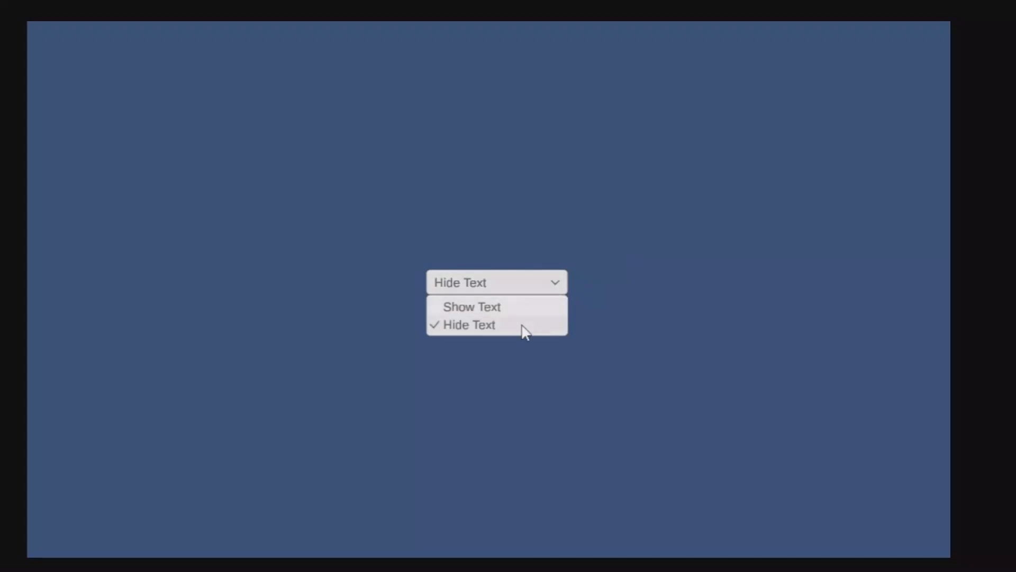
click(472, 306)
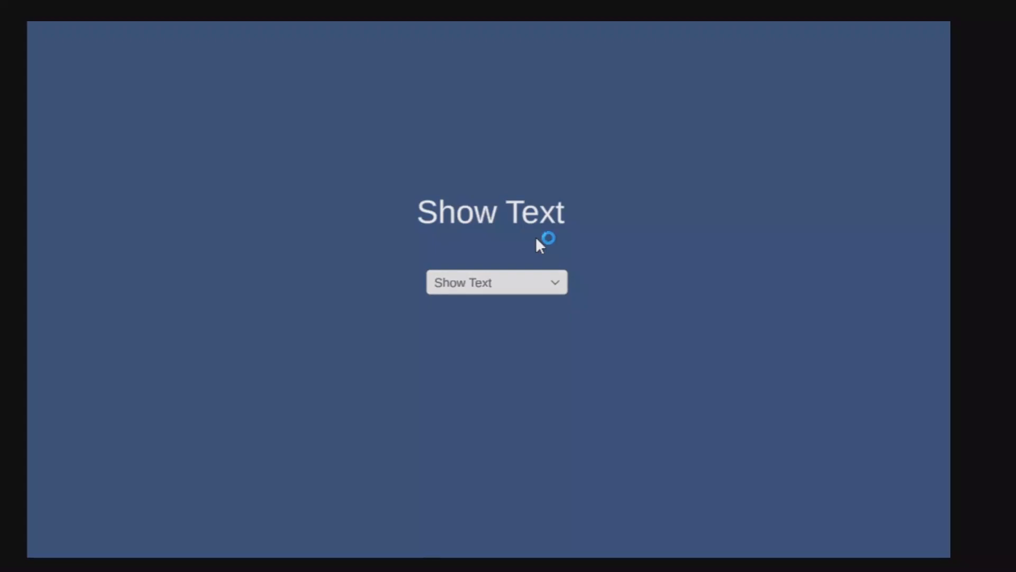
mouse_move(540, 244)
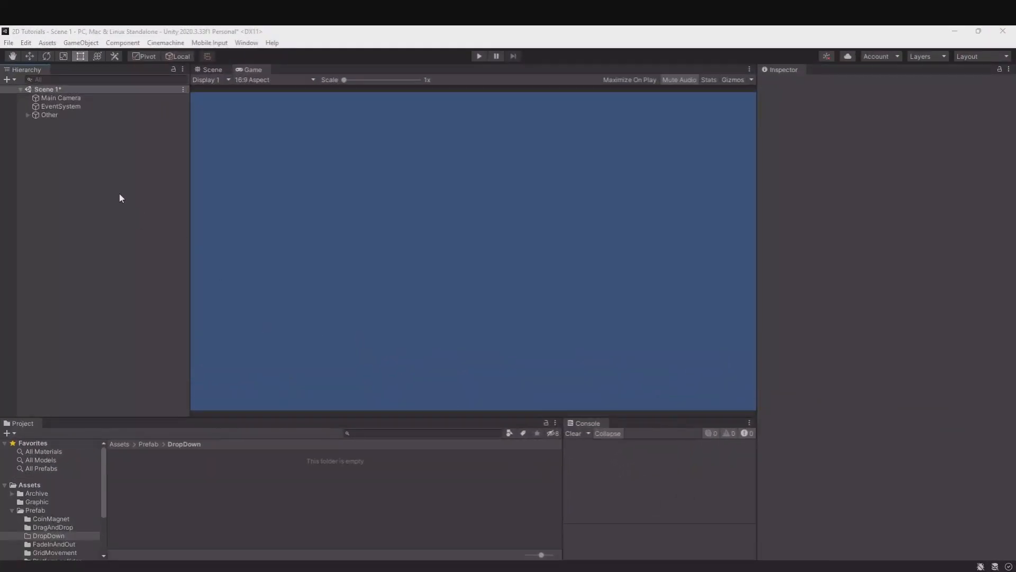
- Create a UI Dropdown - TextMeshPro on a new Canvas and expand it to show Label, Arrow and Template
right_click(119, 198)
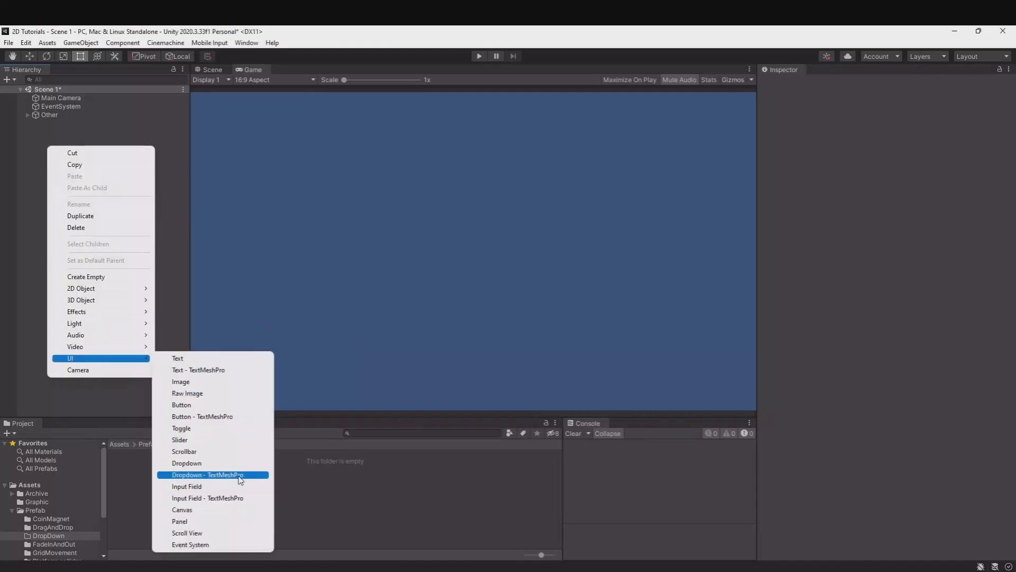
click(206, 474)
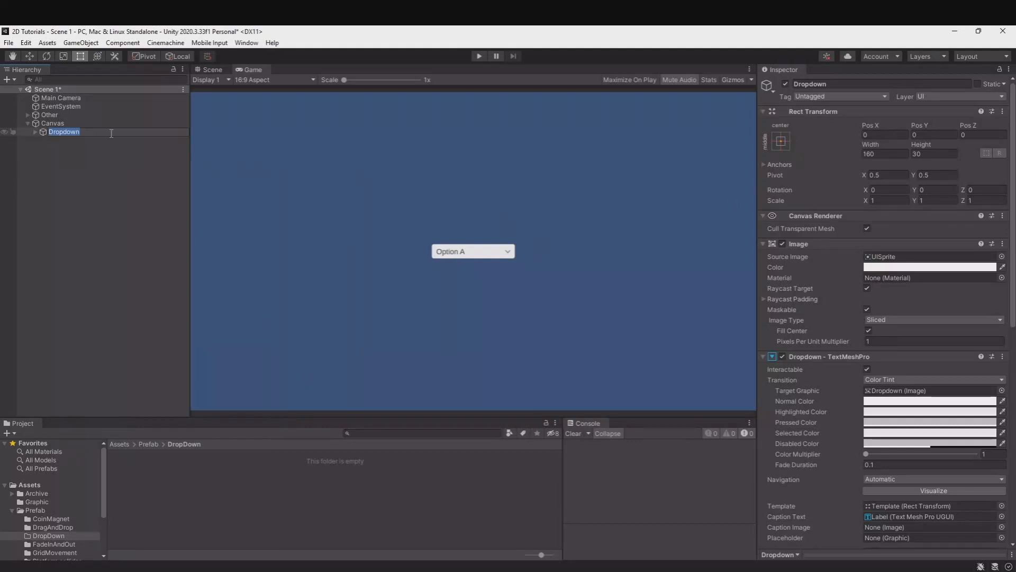
click(35, 132)
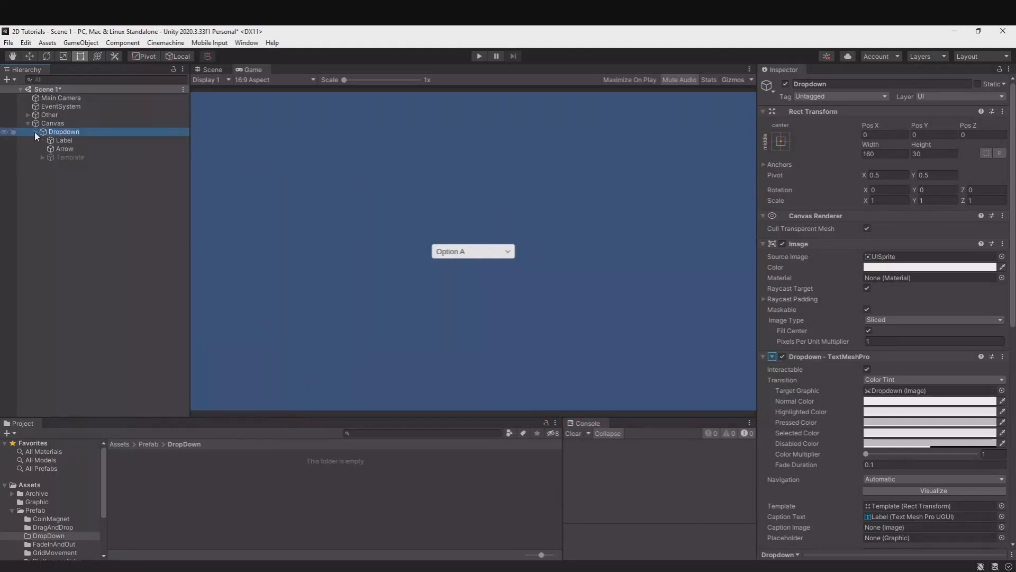
click(64, 139)
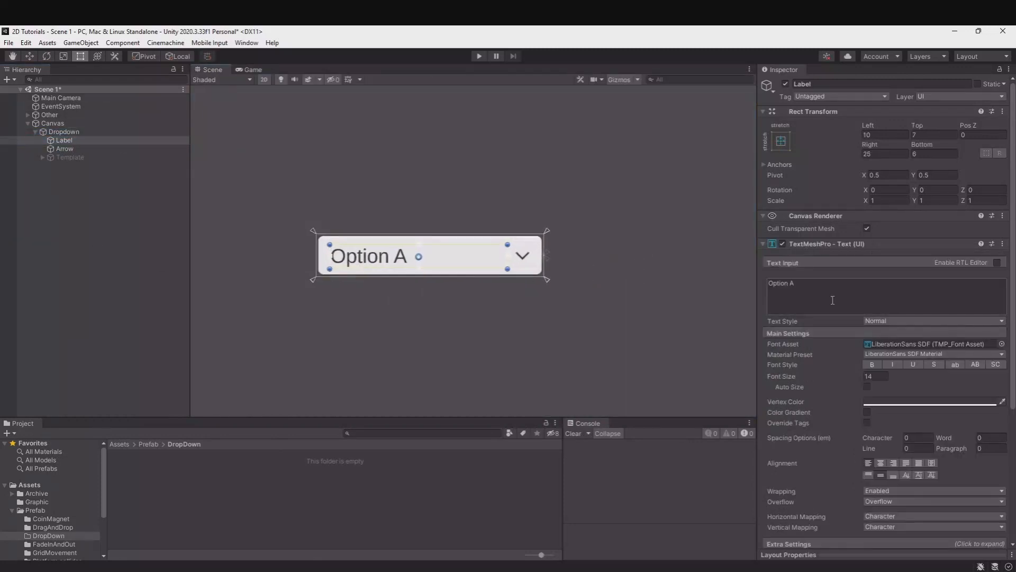
- Replace the Label's Option A caption with 'Test', then select the Arrow child
triple_click(781, 284)
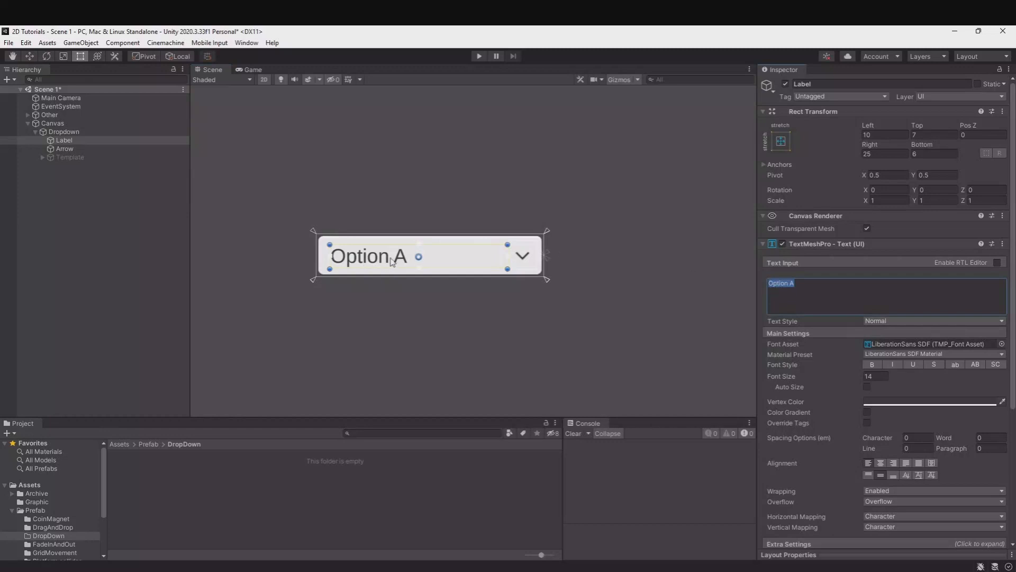
mouse_move(446, 268)
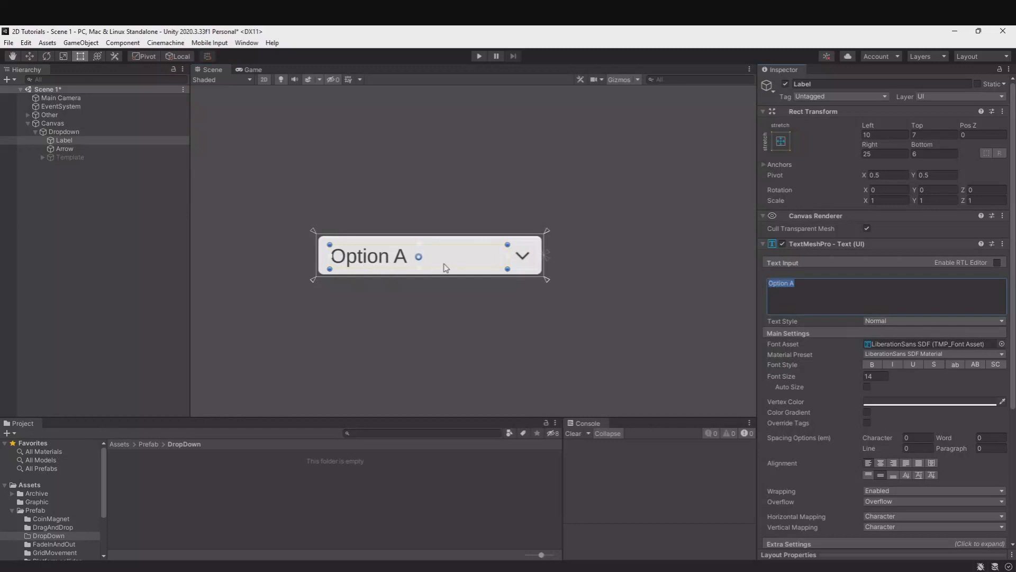
text(Test)
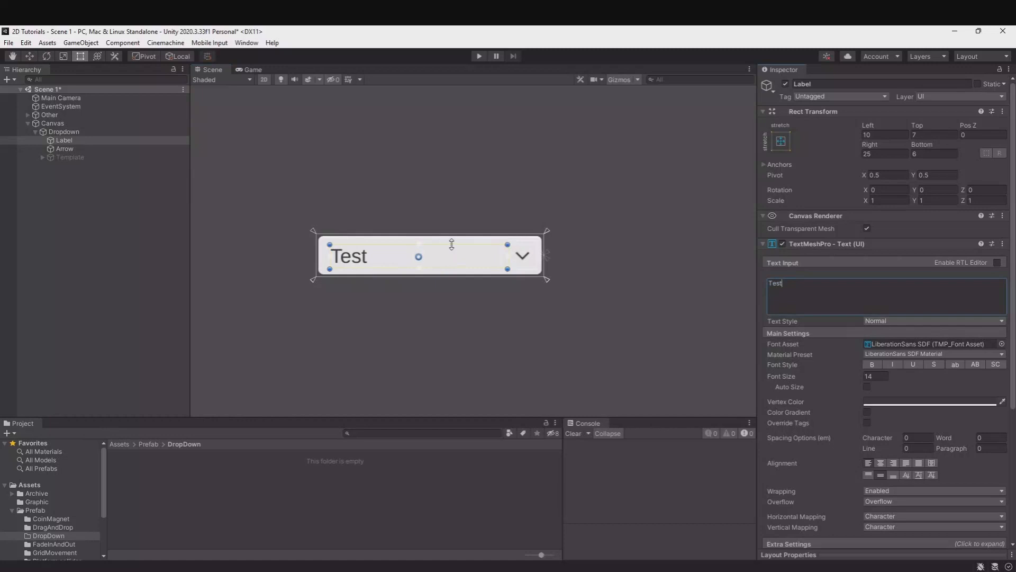
click(64, 149)
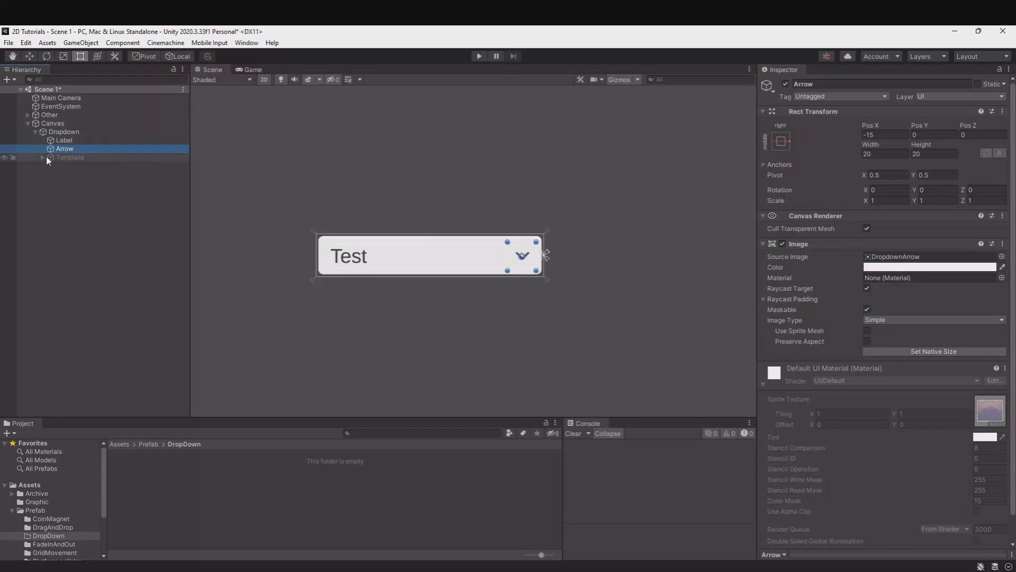
- Inspect the Template's Viewport, Content, Item toggle, checkmark and label children
click(70, 157)
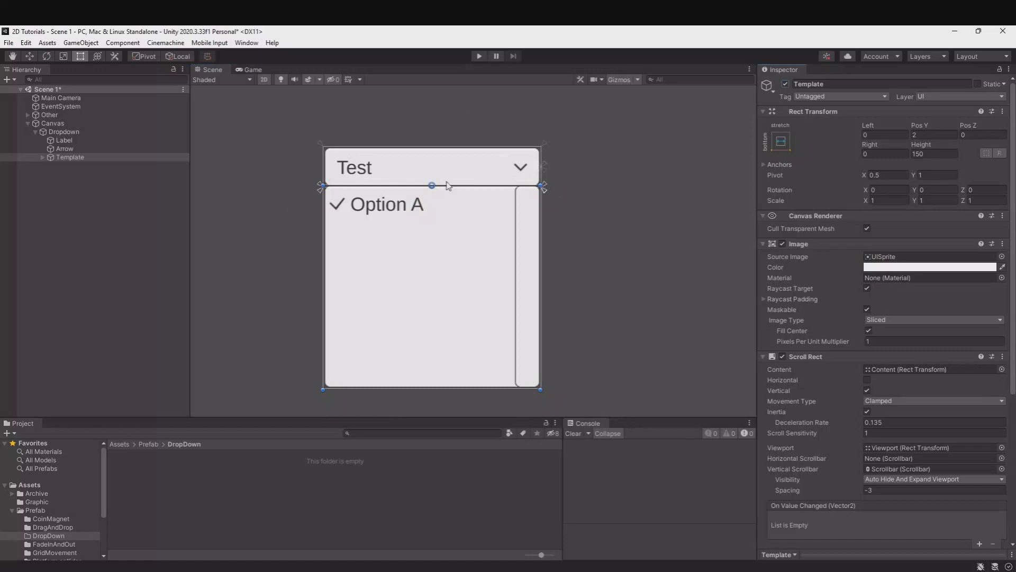
click(76, 166)
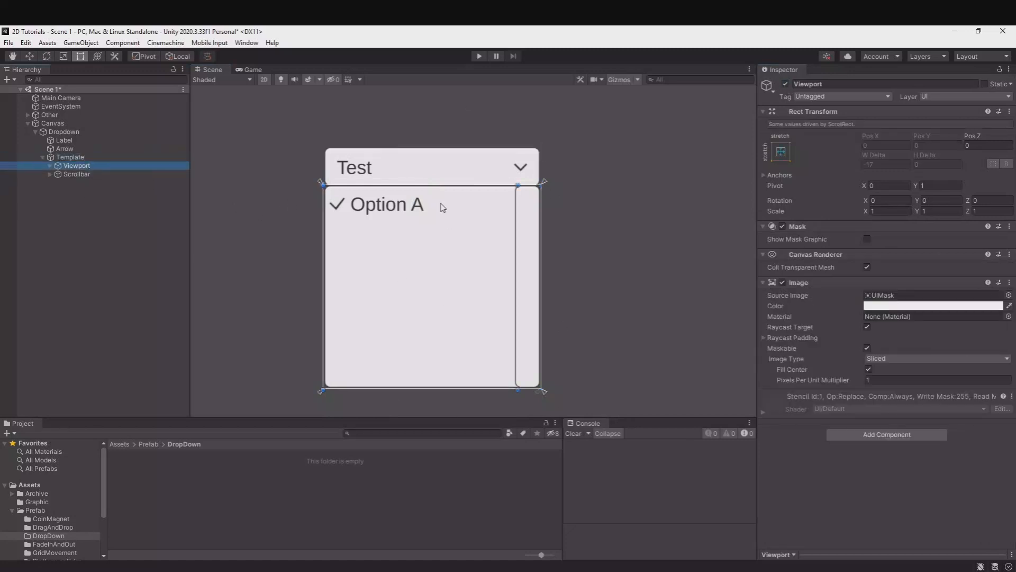
click(932, 305)
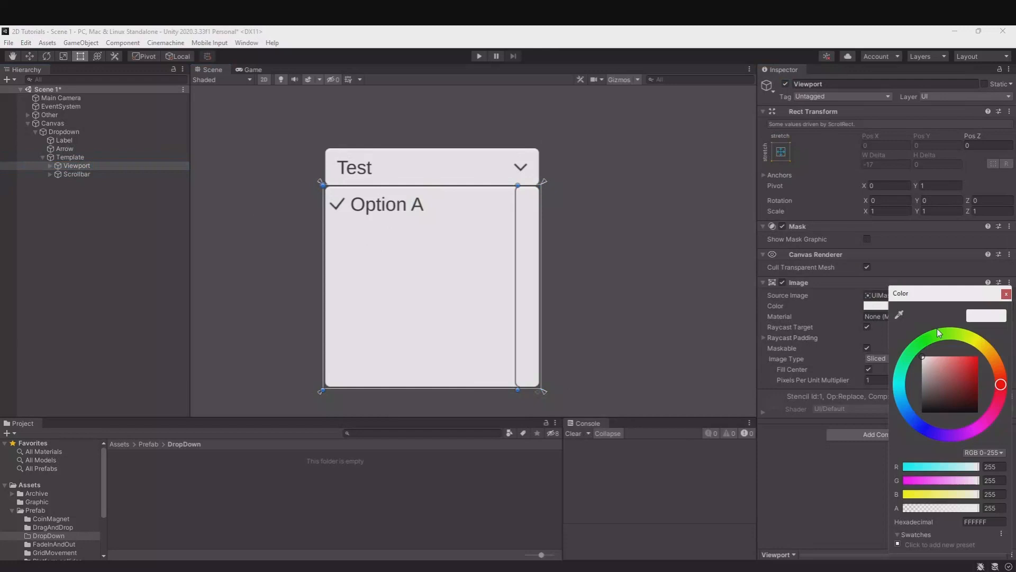
click(1006, 293)
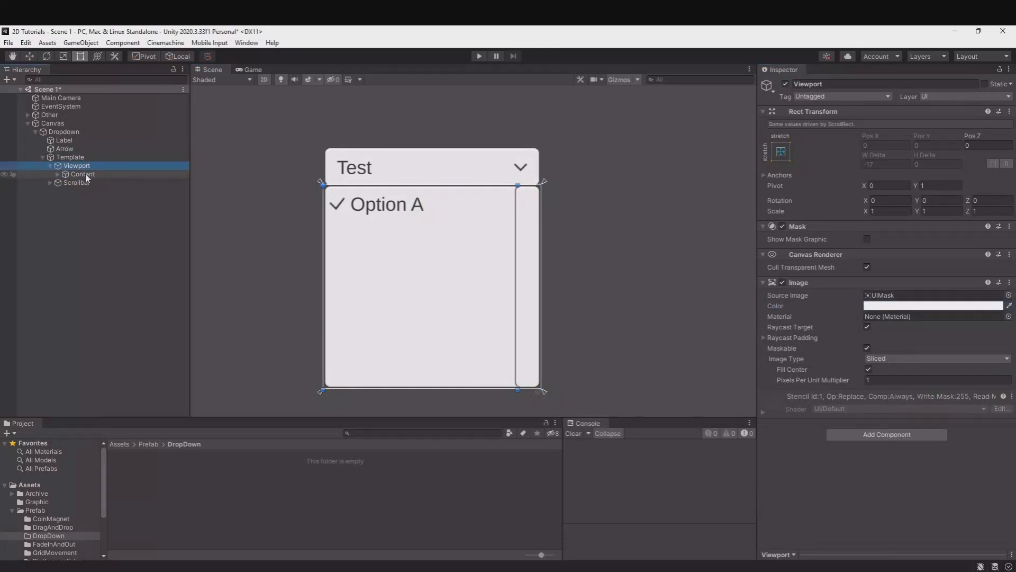
click(82, 174)
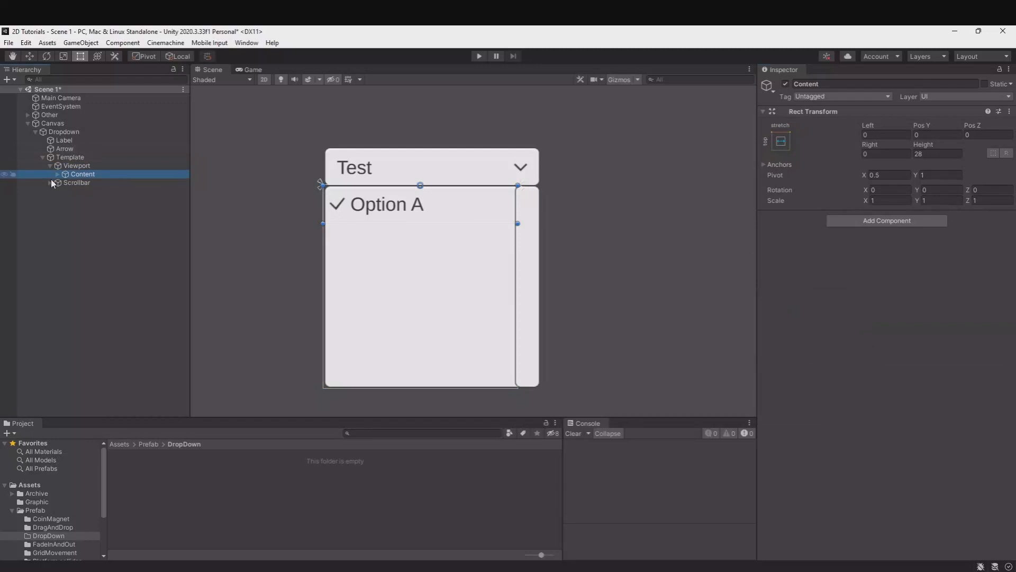
click(84, 182)
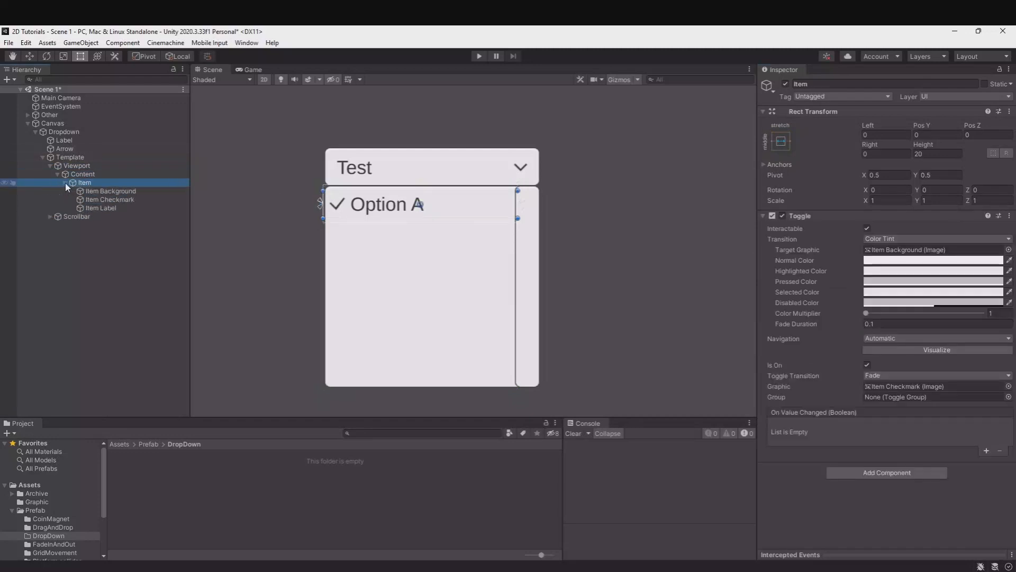
click(110, 199)
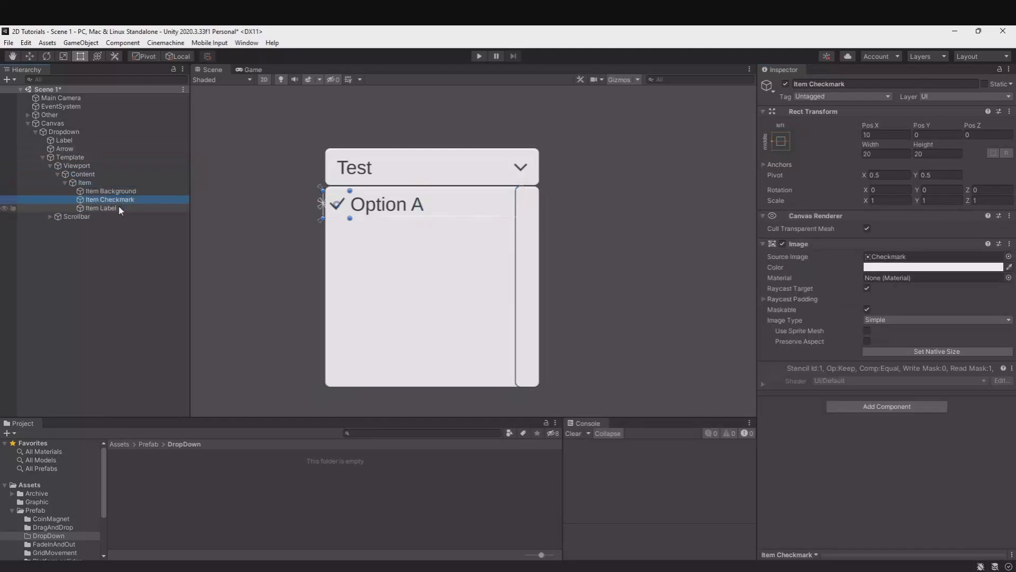
click(101, 207)
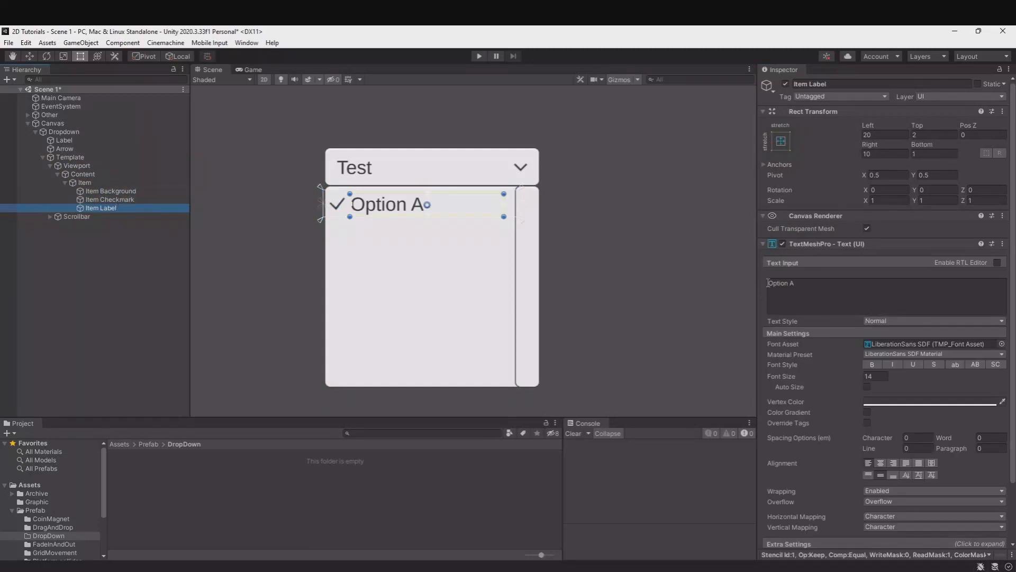
- Inspect the Template's Scrollbar and Handle, then untick the Template object's active checkbox
click(50, 183)
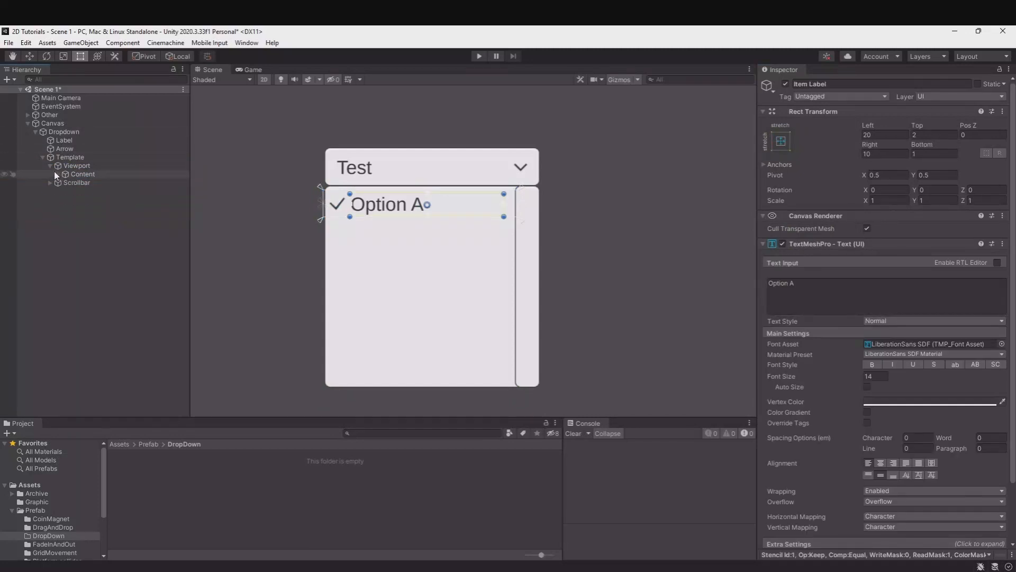
click(76, 173)
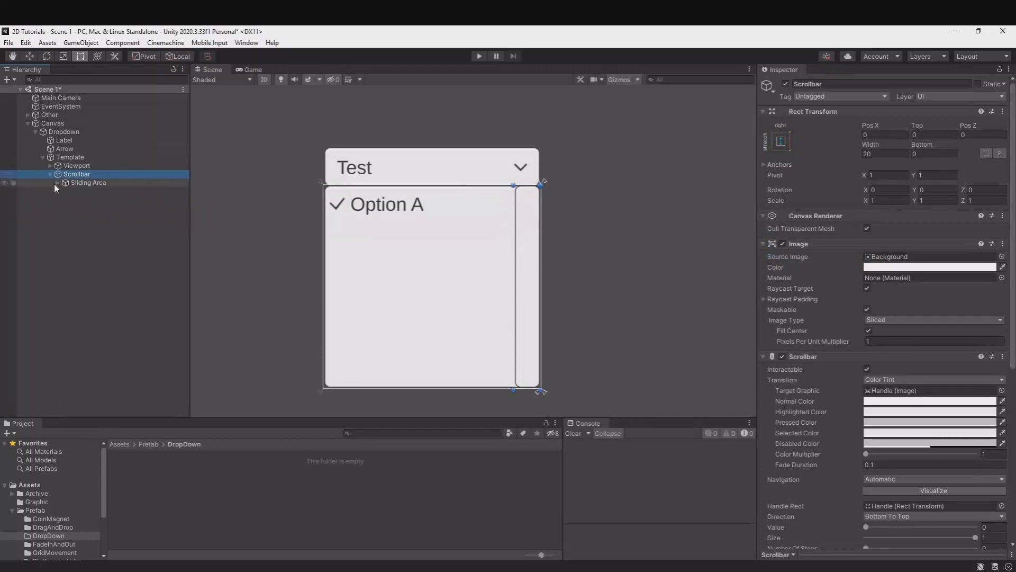
click(88, 190)
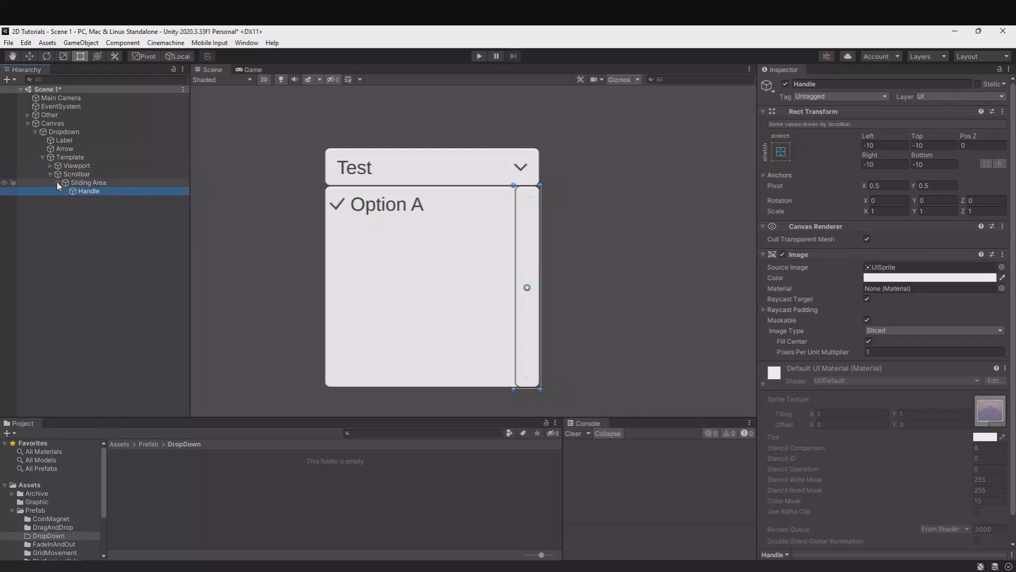
click(50, 174)
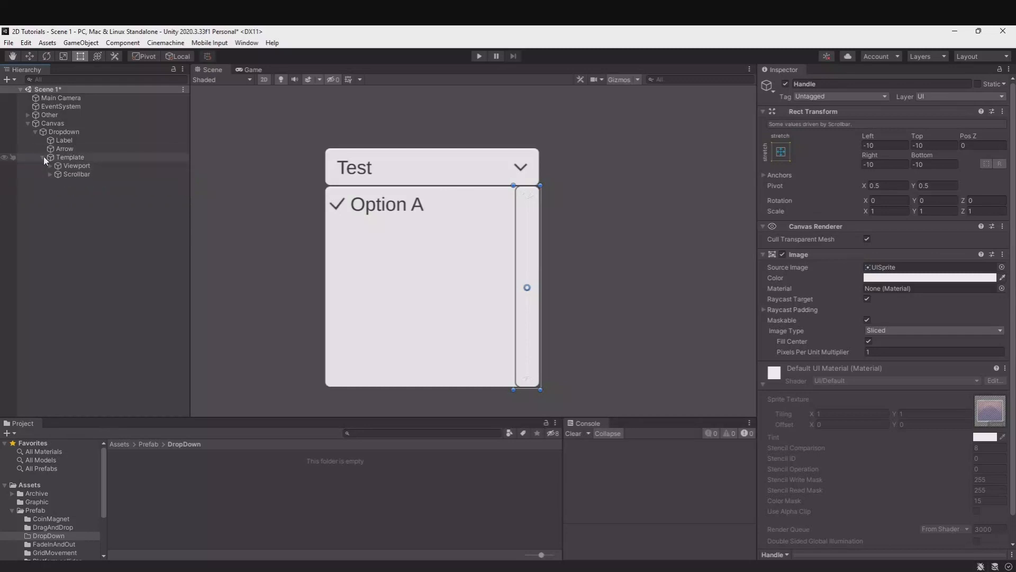
click(44, 156)
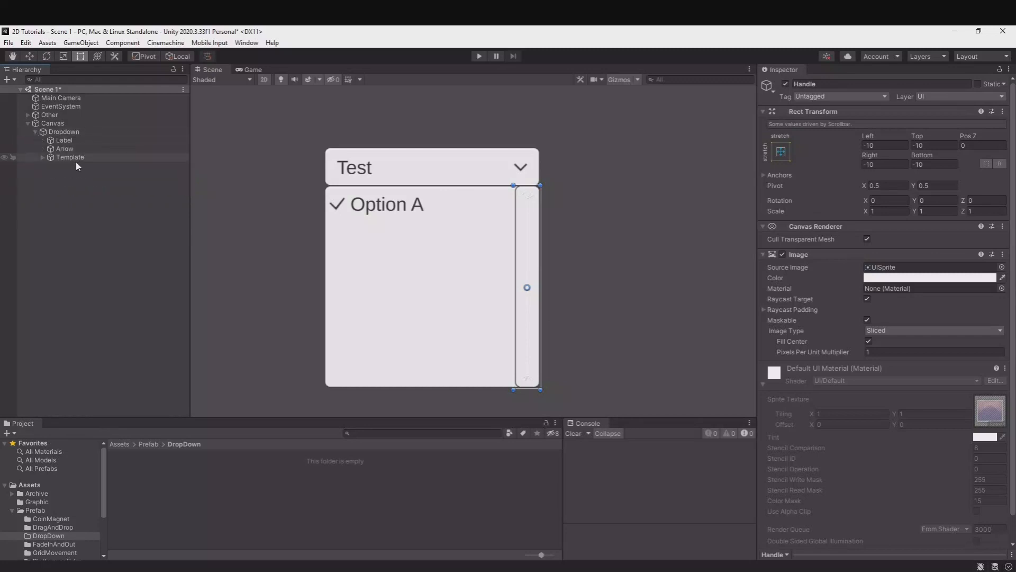
click(70, 157)
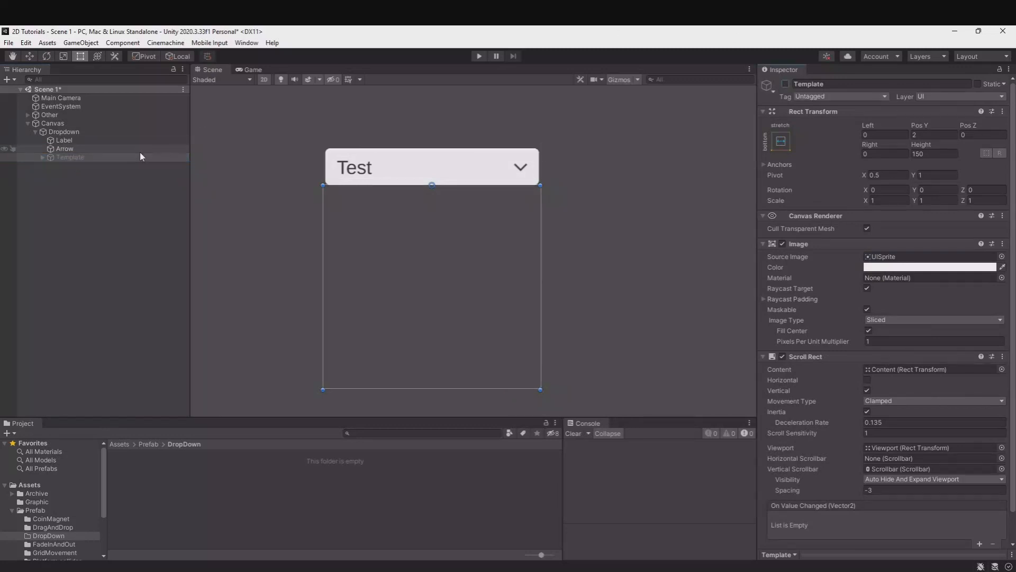
- Collapse the Dropdown, review its Options A, B and C, and enter Play mode
click(63, 131)
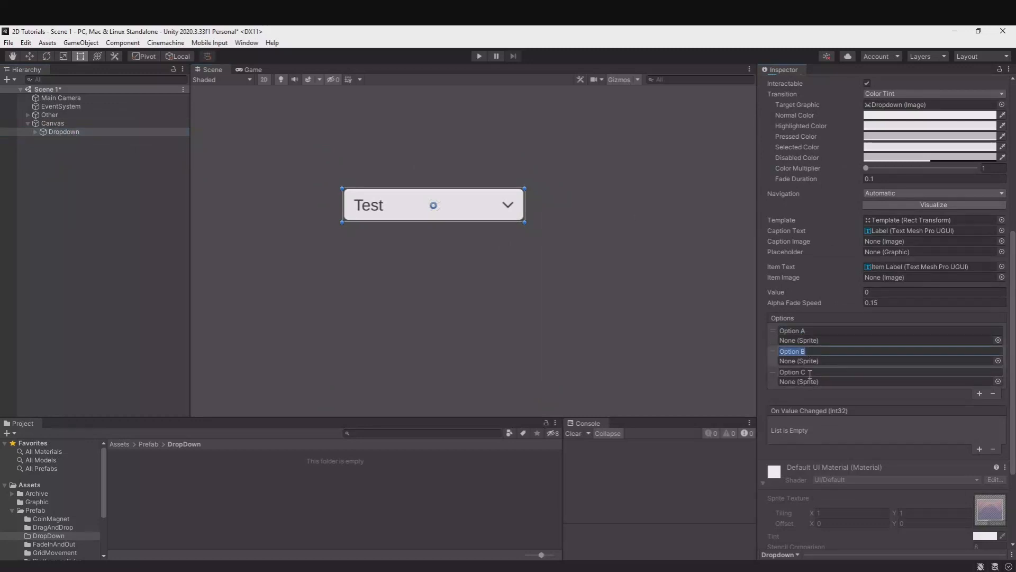
click(795, 371)
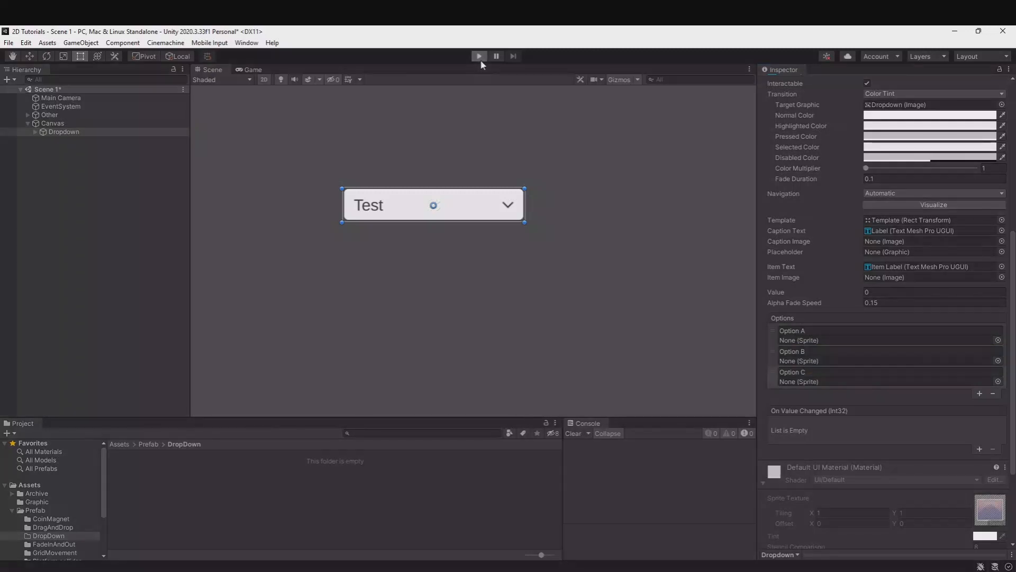
click(479, 56)
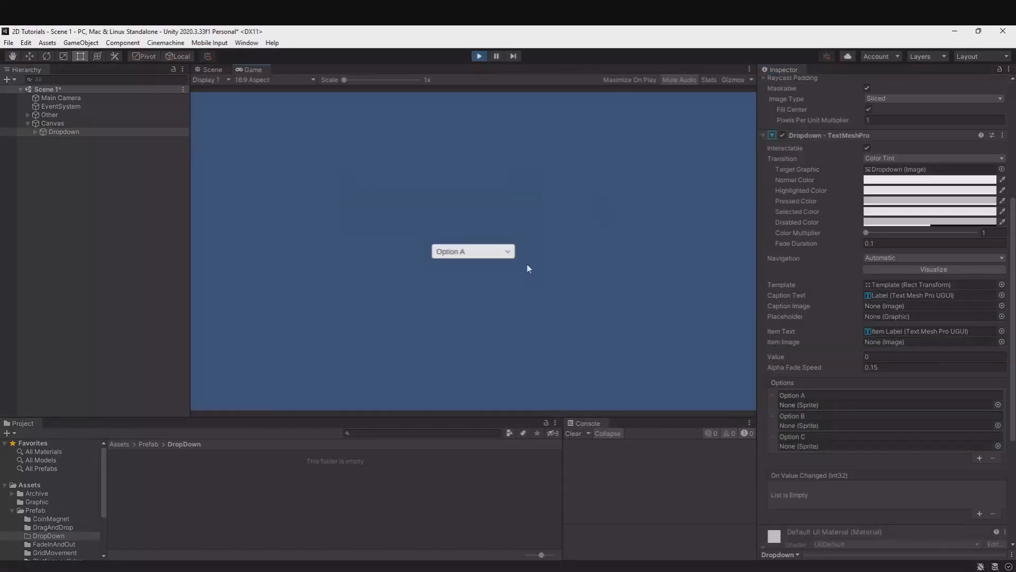
- In the Game view switch the dropdown's choice from Option A to Option B
click(472, 251)
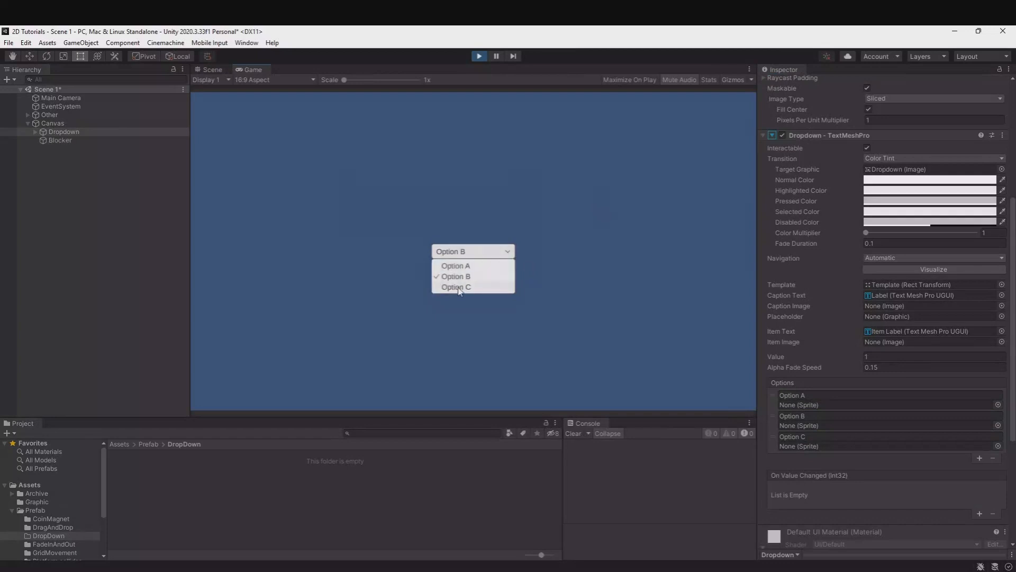
click(455, 275)
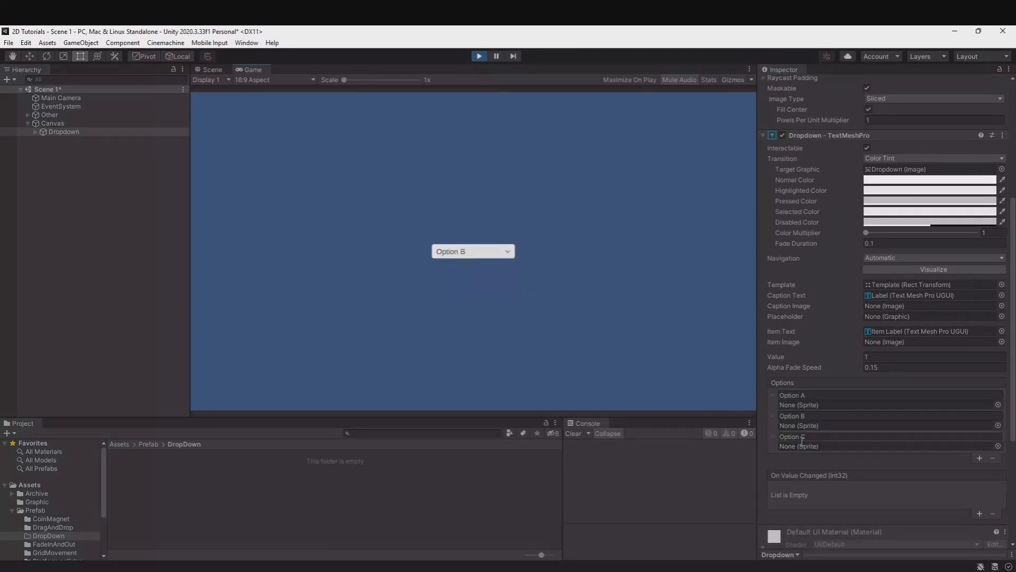
click(472, 252)
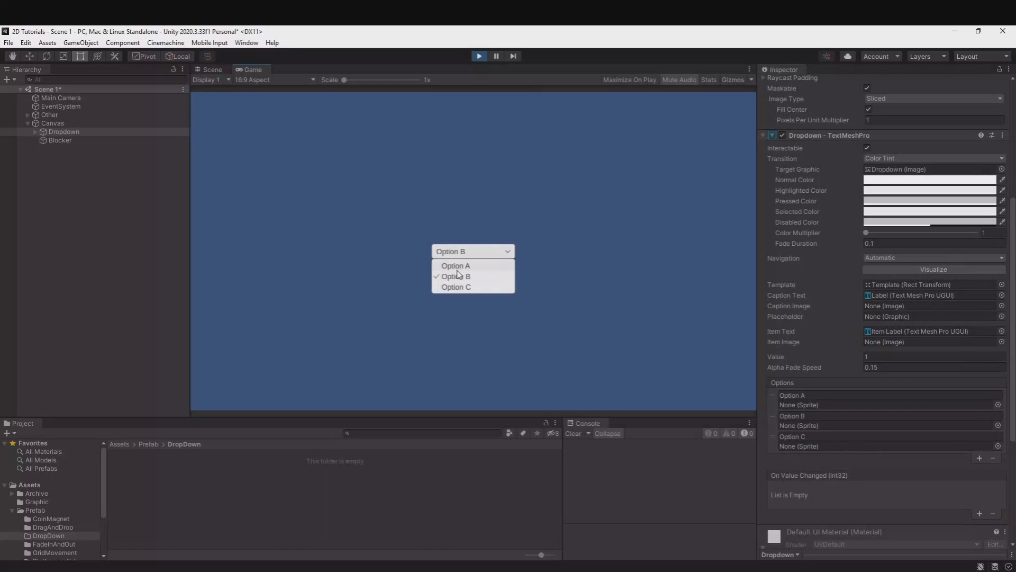
mouse_move(474, 62)
text(Show Tes)
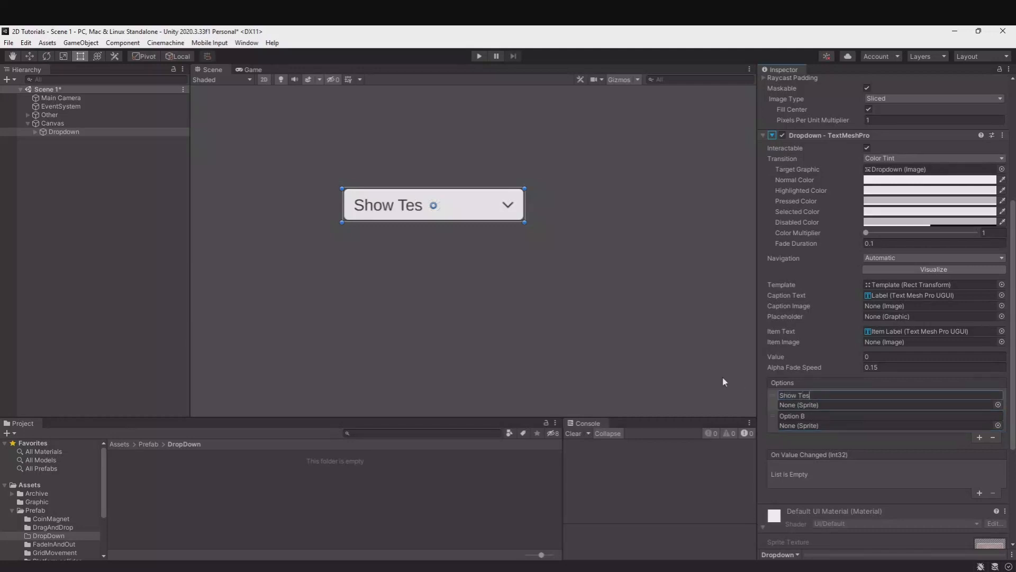
- Reduce the Options list to two entries named 'Show Text' and 'Hide Text'
text(x)
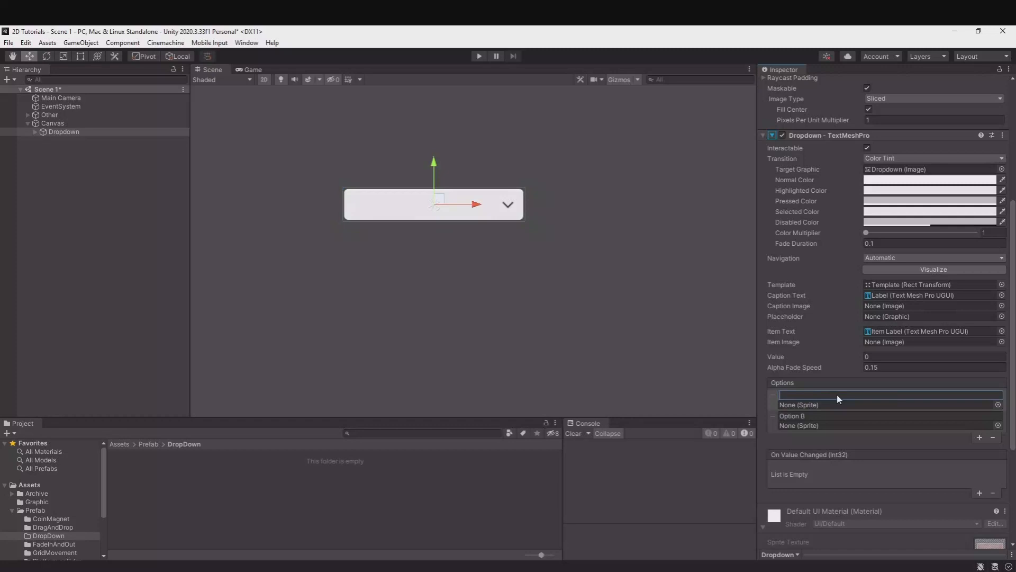
text(Show Text)
click(889, 415)
text(Hide)
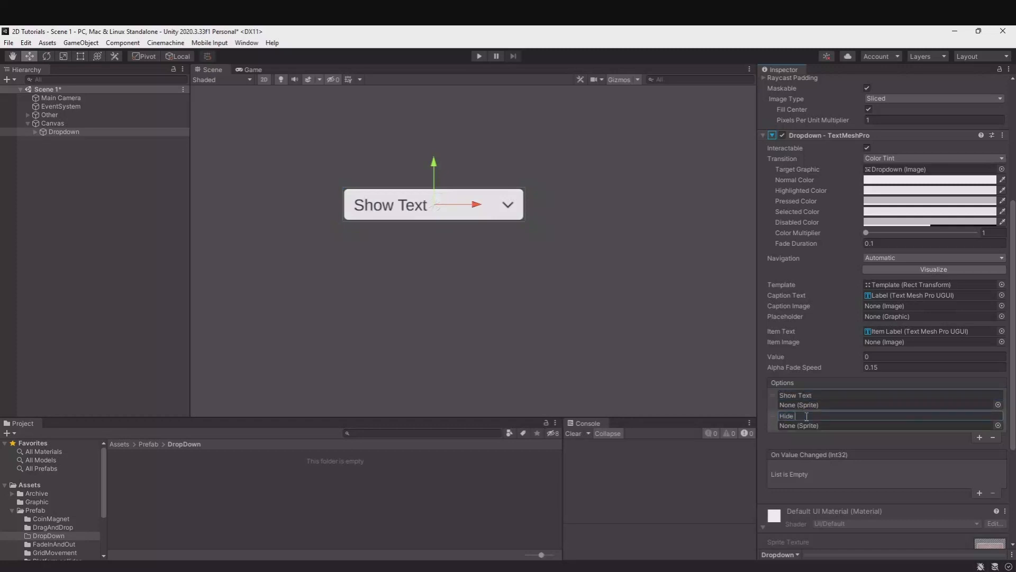
text(Text)
text(DropDown)
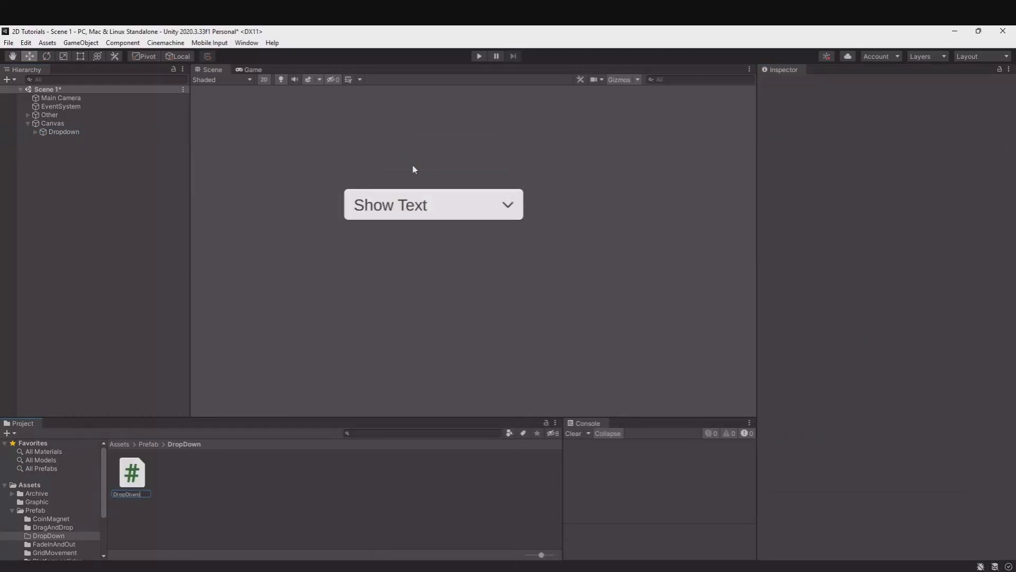
- Open the new DropDown C# script in Visual Studio
click(131, 471)
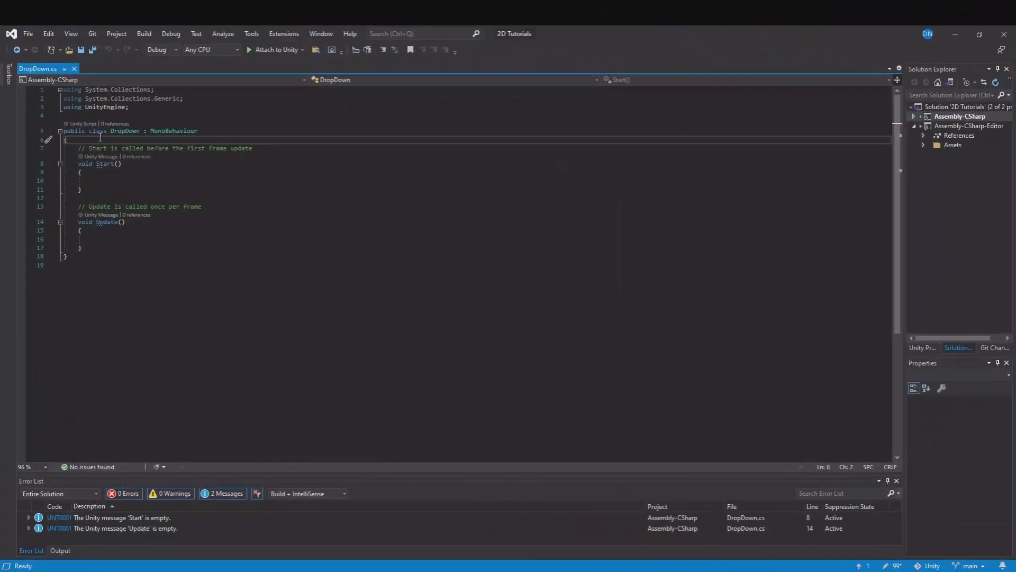
- Add 'using TMPro;' and declare 'public TextMeshProUGUI Text;' in the DropDown class
key(Enter)
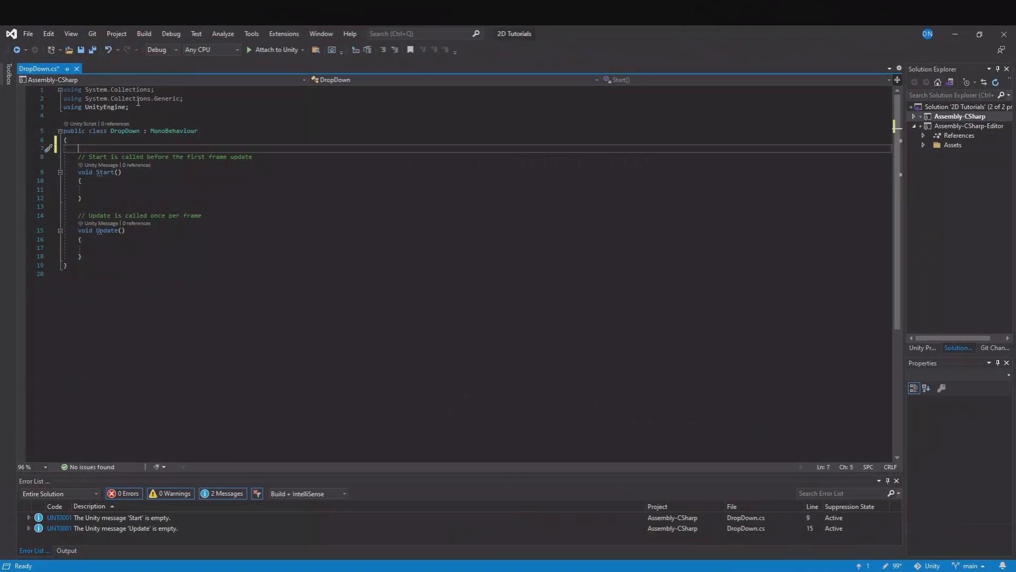
text(using tmp)
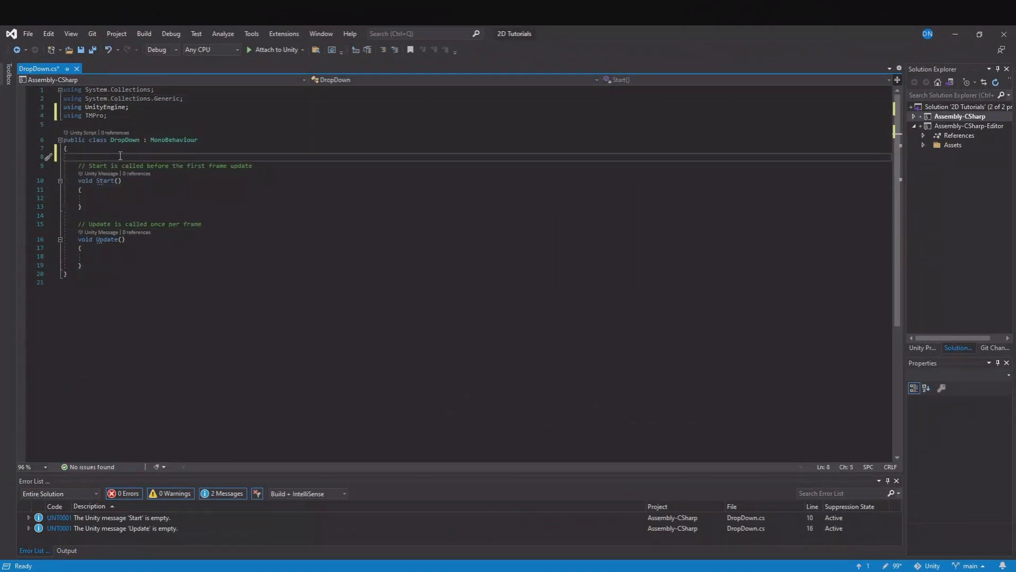
text(public)
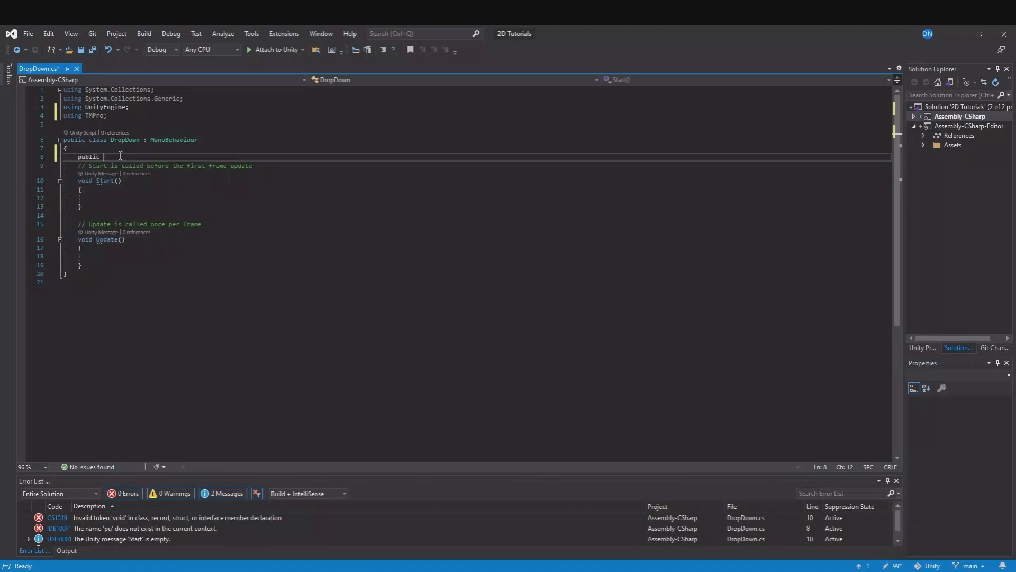
text(TextMeshProUGUI)
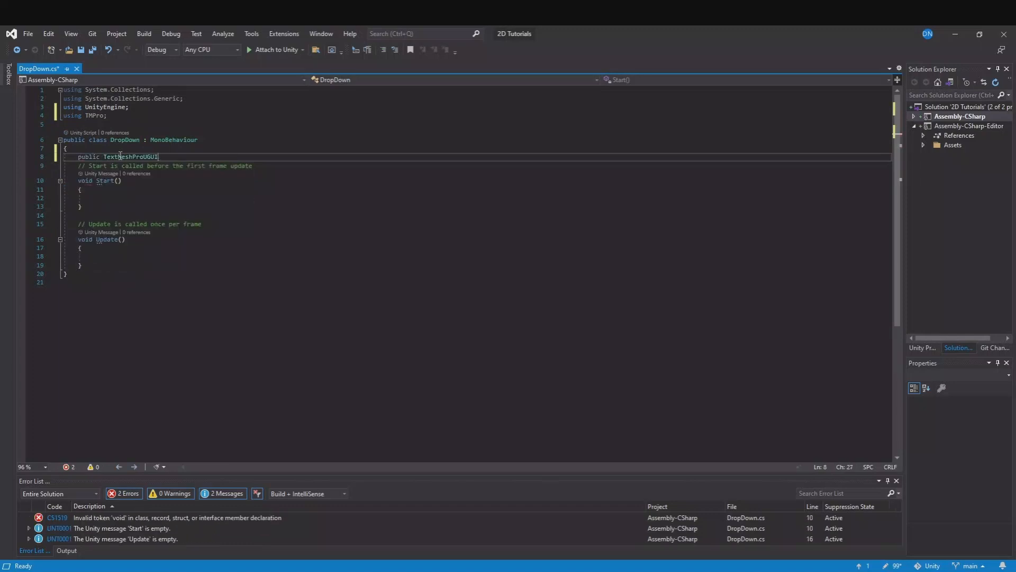
text(Text;)
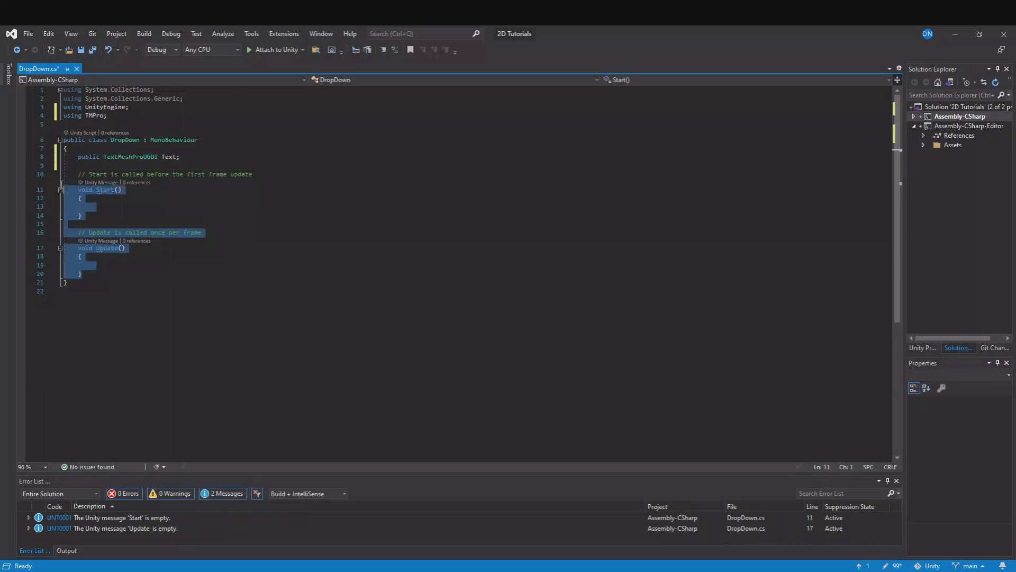
- Replace Start and Update with 'public void DropDown(int index)' containing switch(index)
key(Delete)
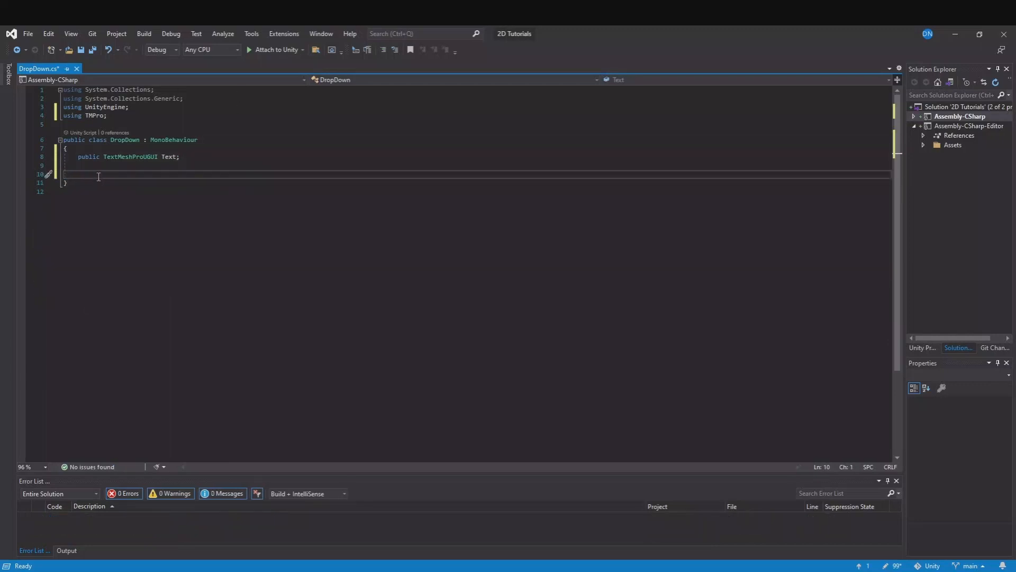
text(public void)
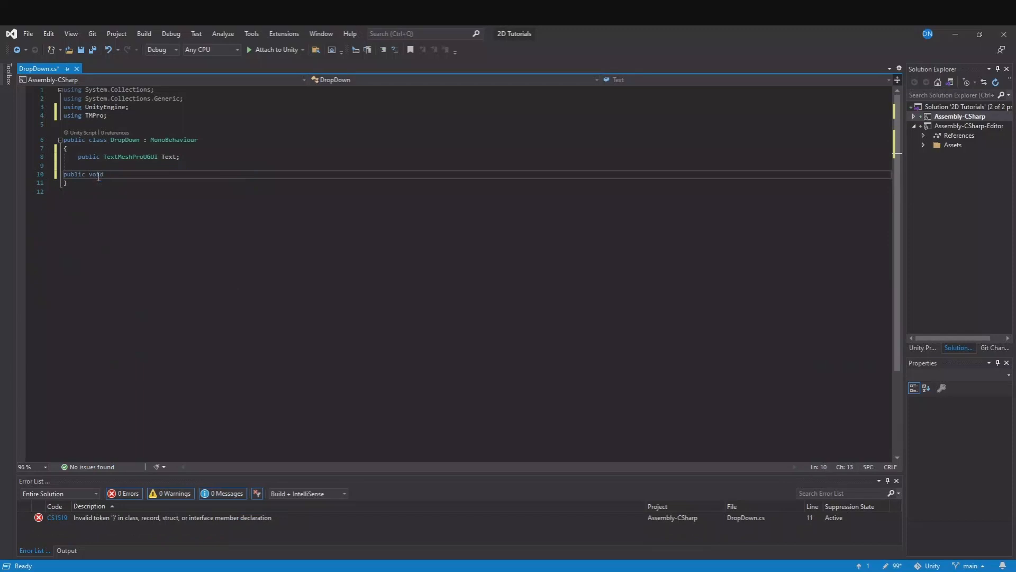
text(DropDown()
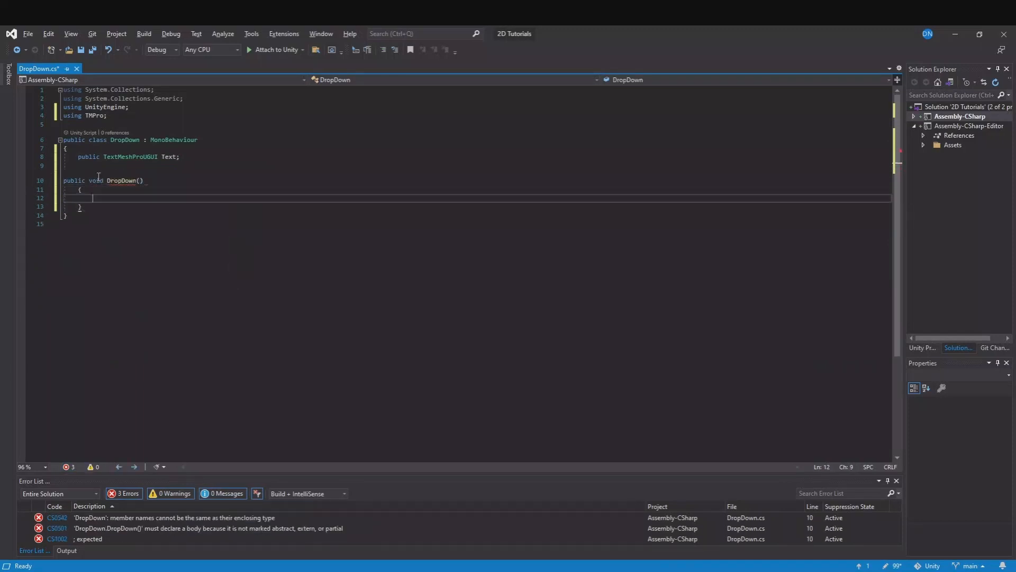
text(int inde)
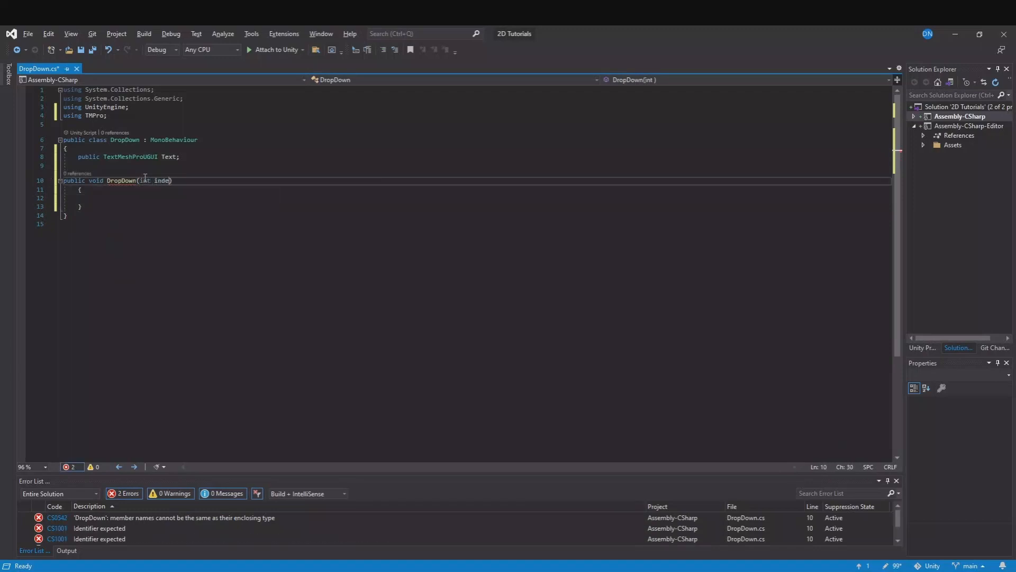
text(x)
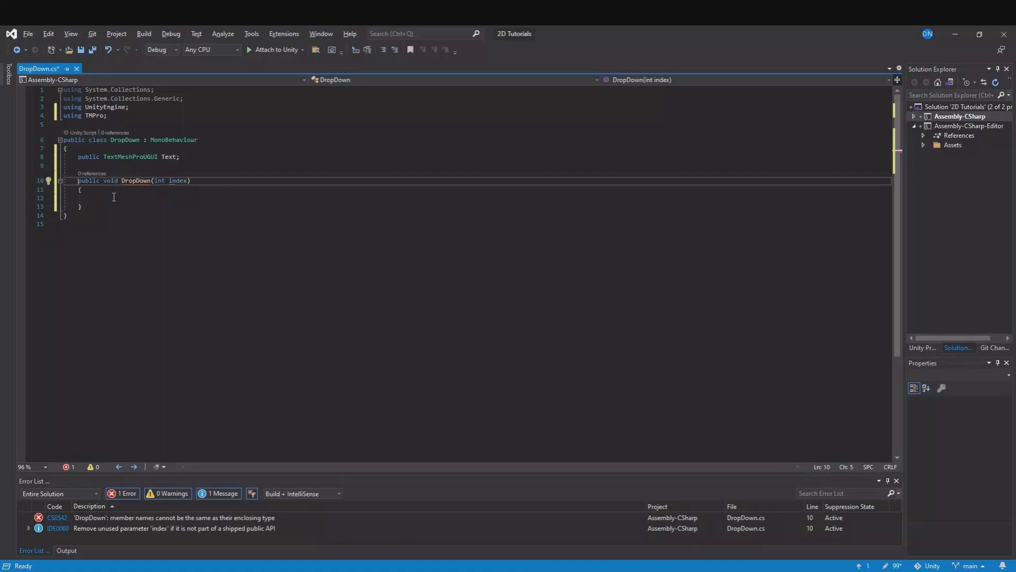
text(switch()
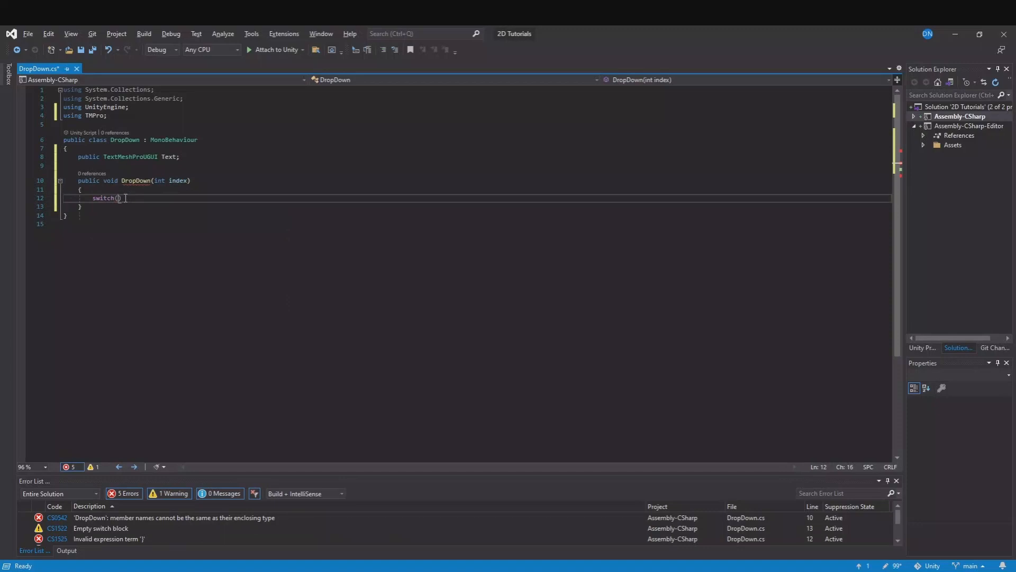
text(index)
text({)
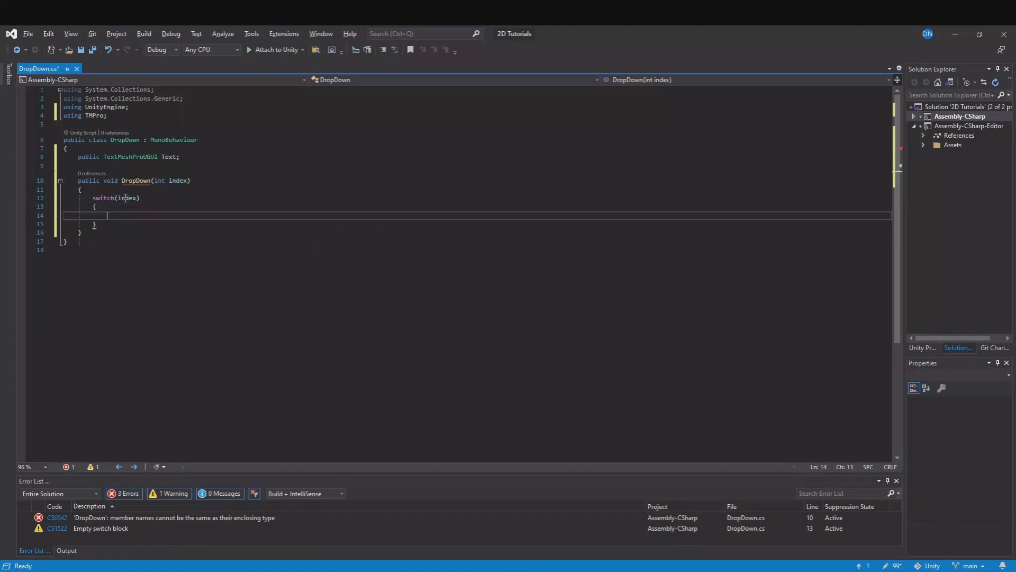
- Write case 0 as 'Text.gameObject.SetActive(true); break;'
text(case)
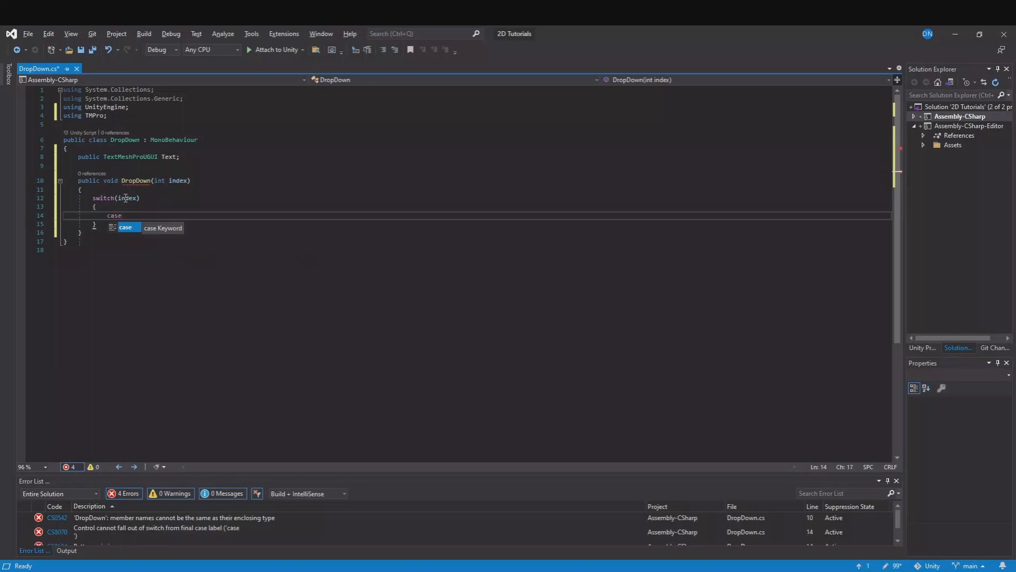
text(0)
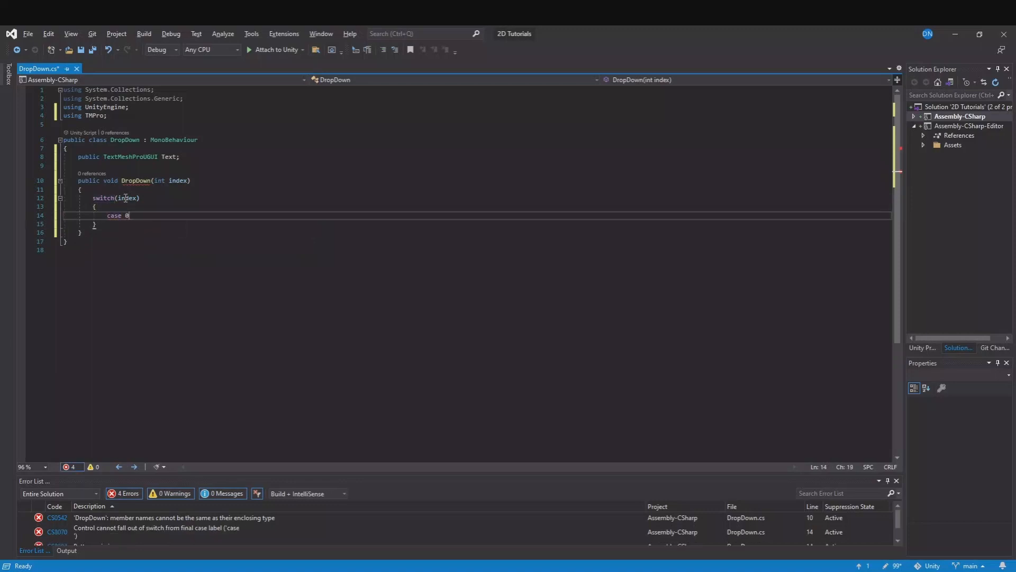
text(:)
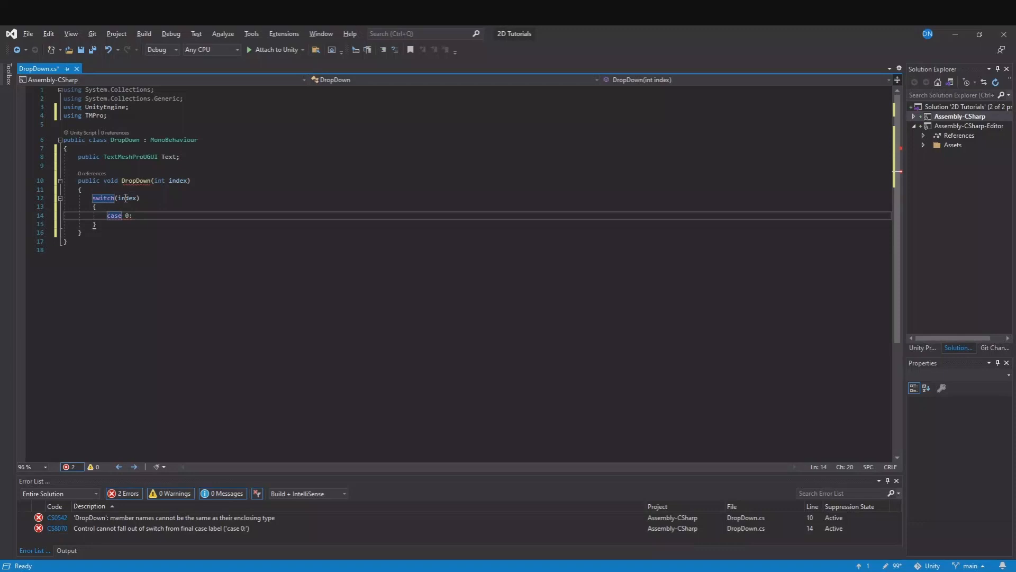
text(text)
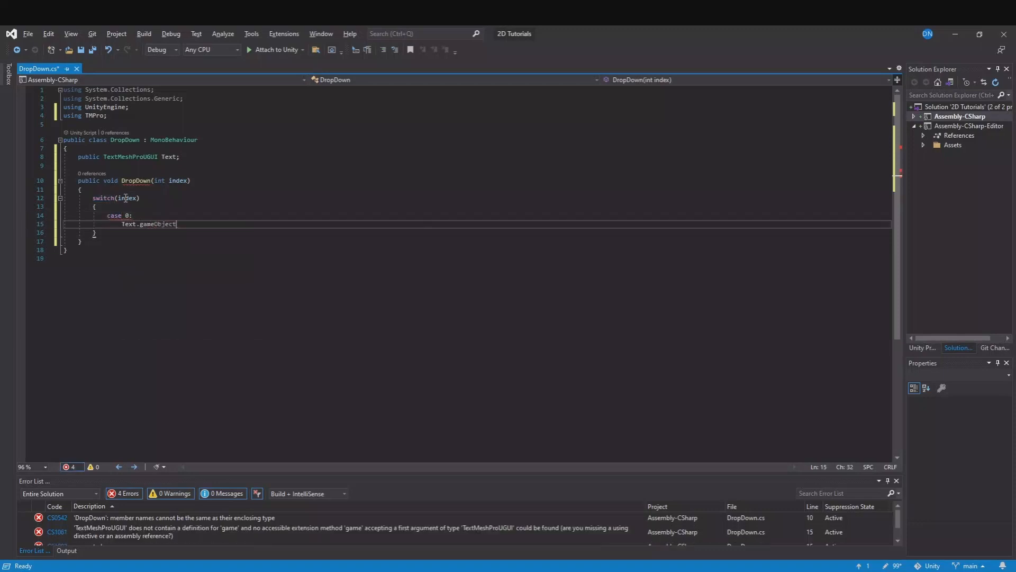
text(.set)
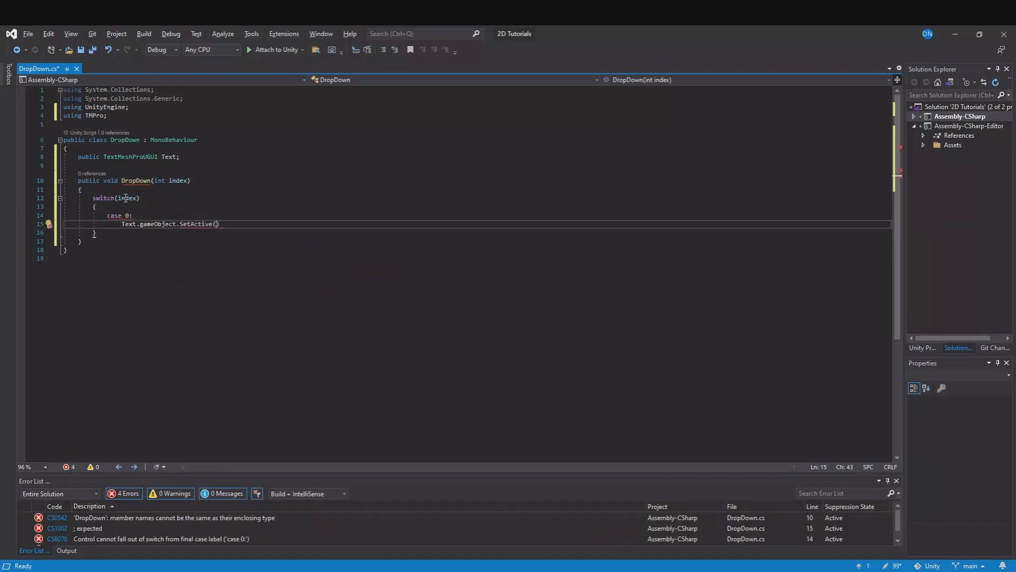
text(true);)
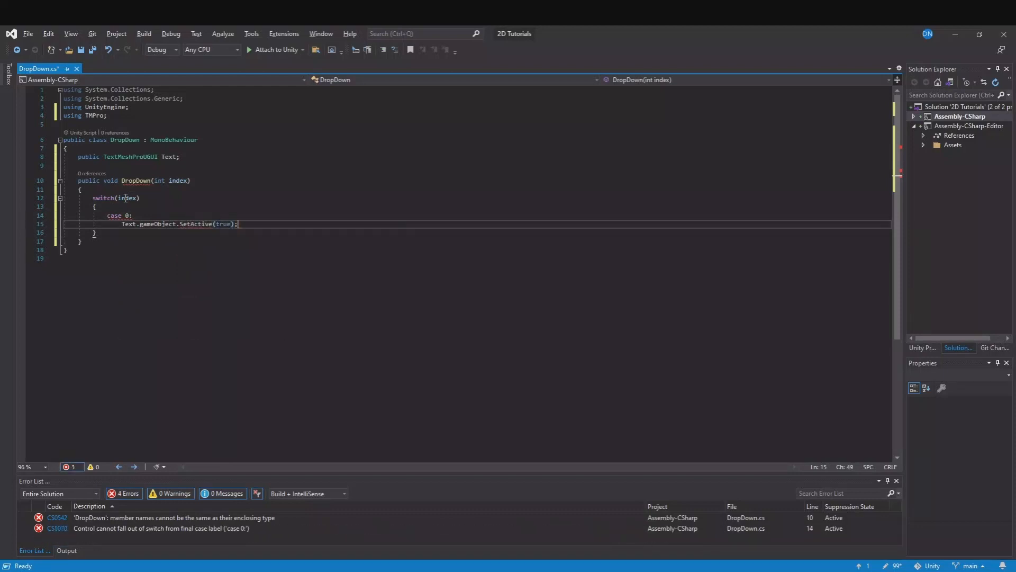
text(break;)
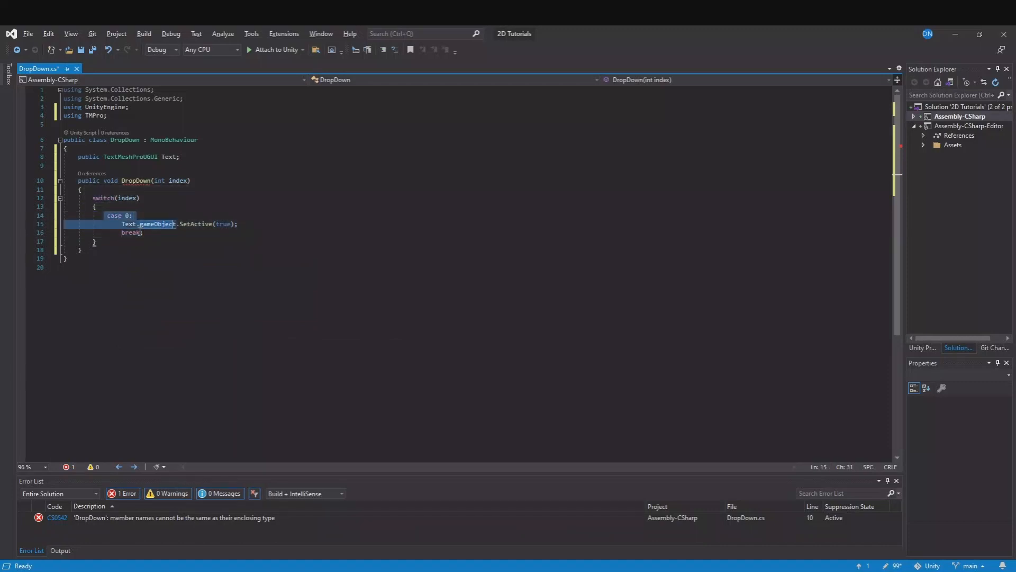
- Duplicate the case as case 1 with SetActive(false), rename the method _DropDown and save
double_click(130, 232)
text(_)
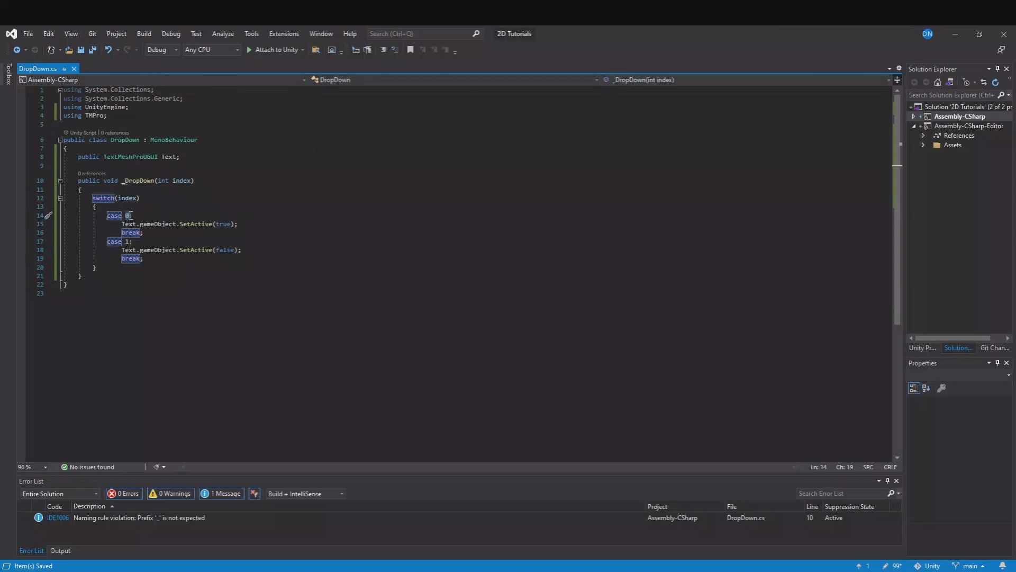
click(136, 215)
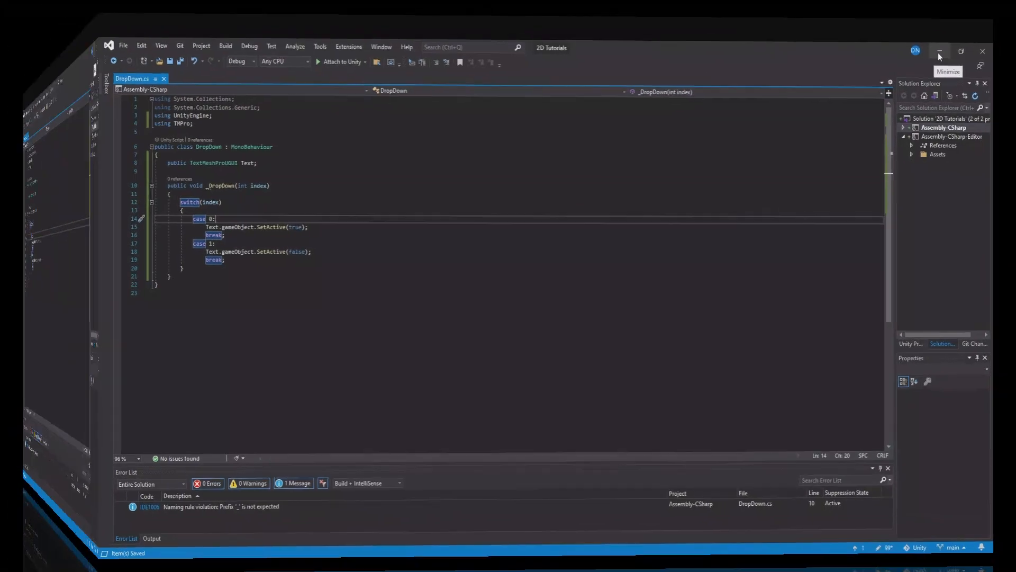
- Return to Unity and add the DropDown script as a component on the Dropdown object
click(938, 50)
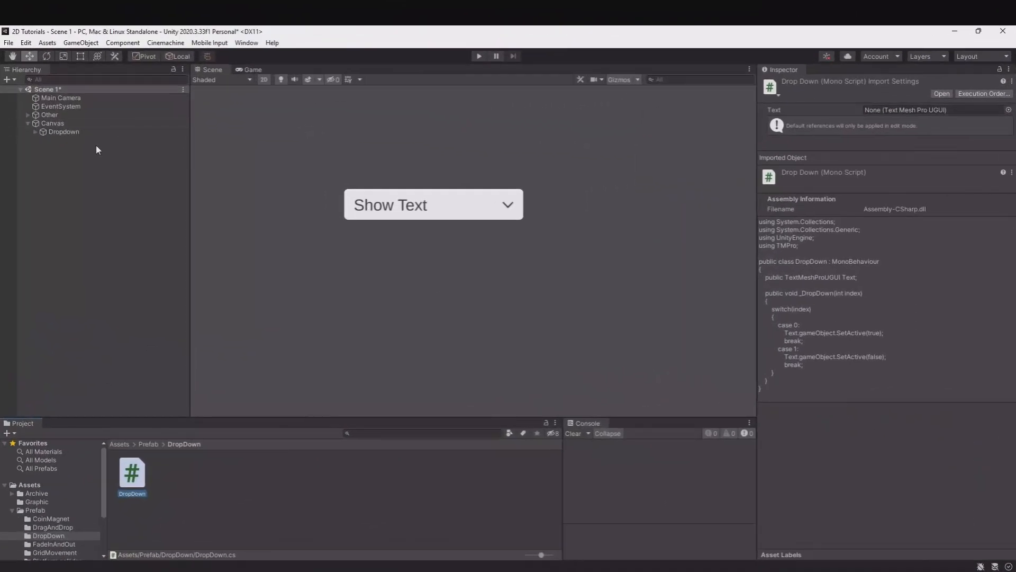
click(63, 131)
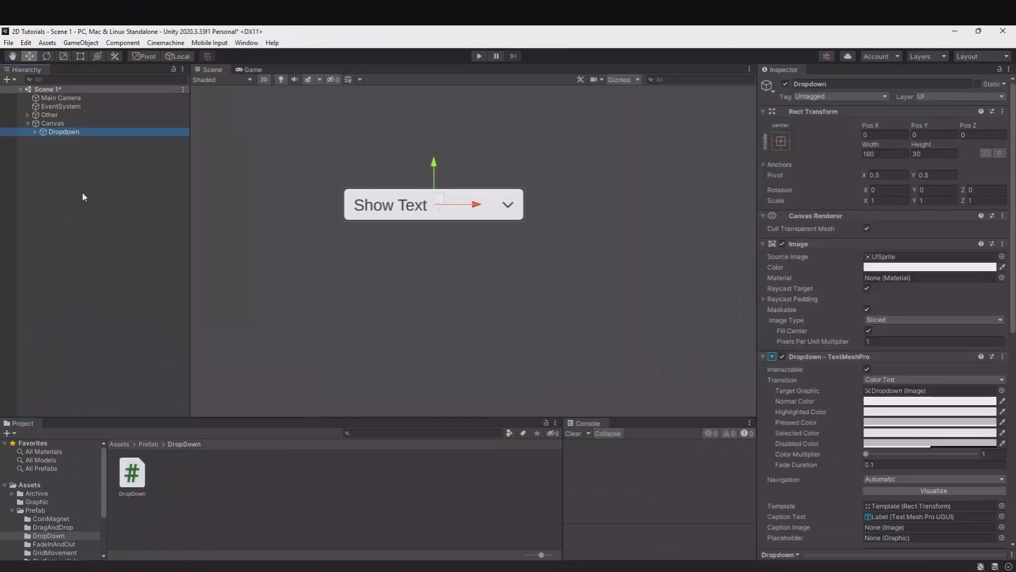
scroll(down, 3)
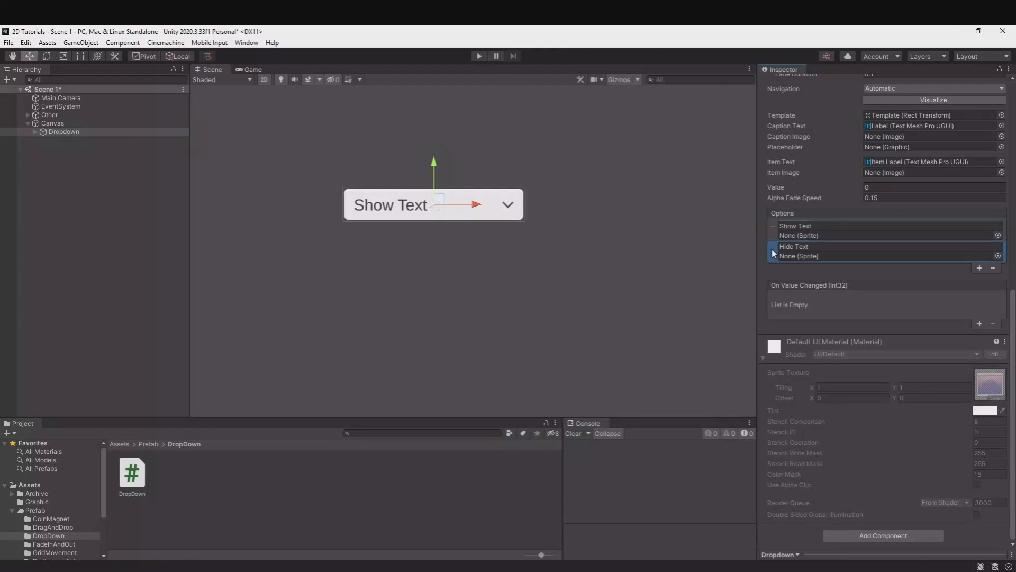
mouse_move(807, 474)
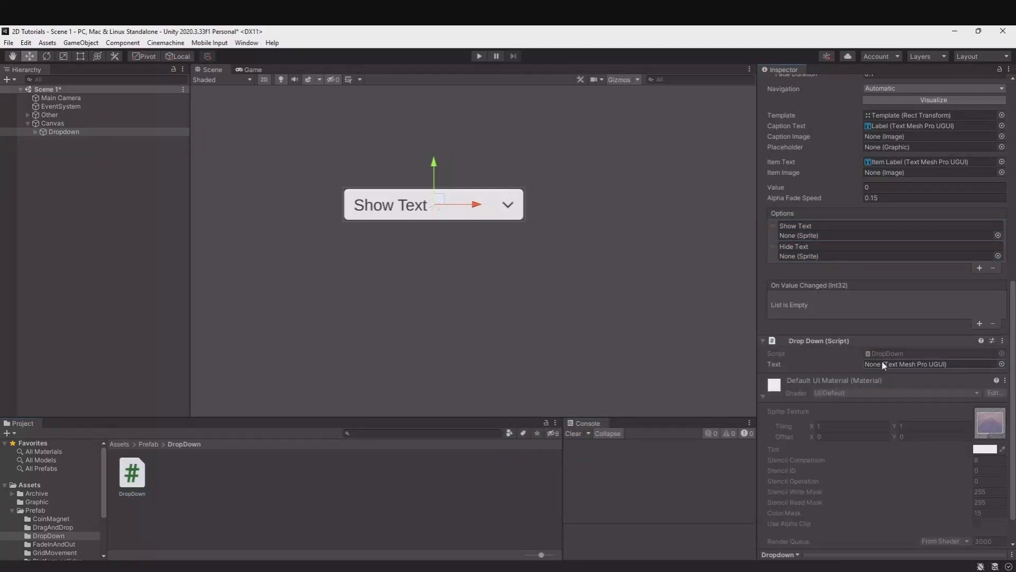
- Create a Text - TextMeshPro object under the Canvas reading Show Text, then reselect Dropdown
right_click(51, 123)
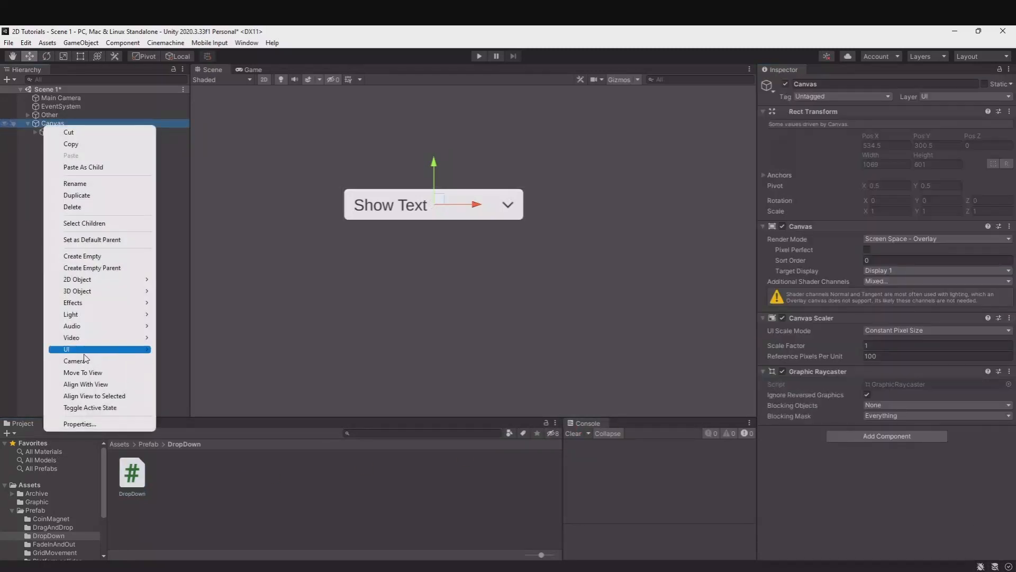
click(65, 349)
text(Show)
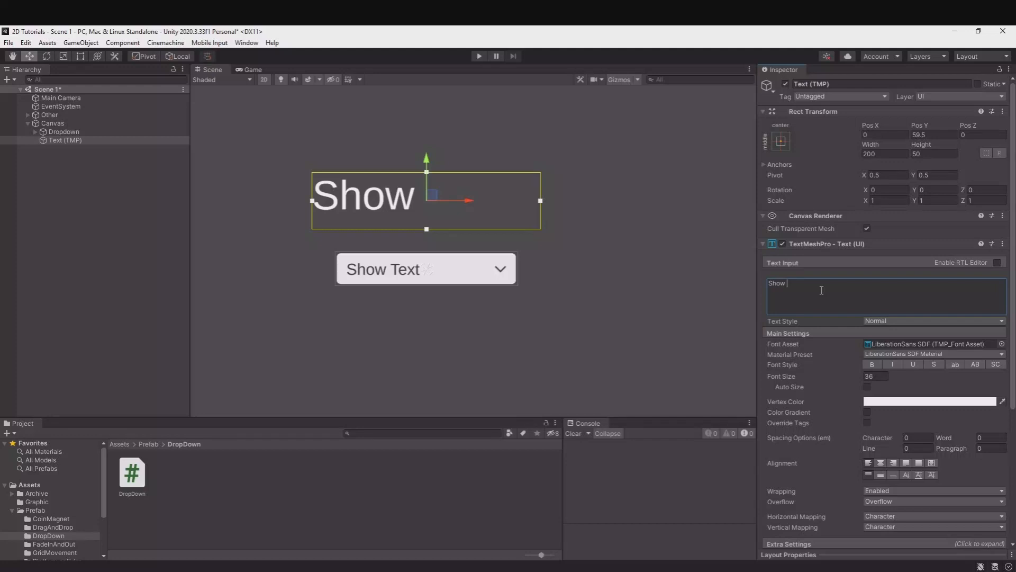
click(63, 131)
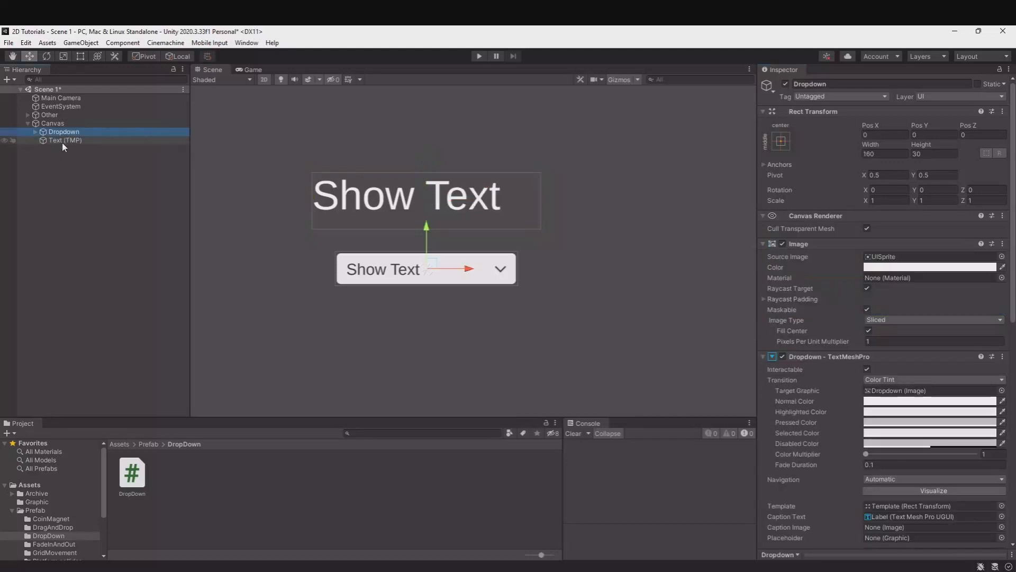
- Assign the Text (TMP) object to the Drop Down script's Text field
scroll(down, 3)
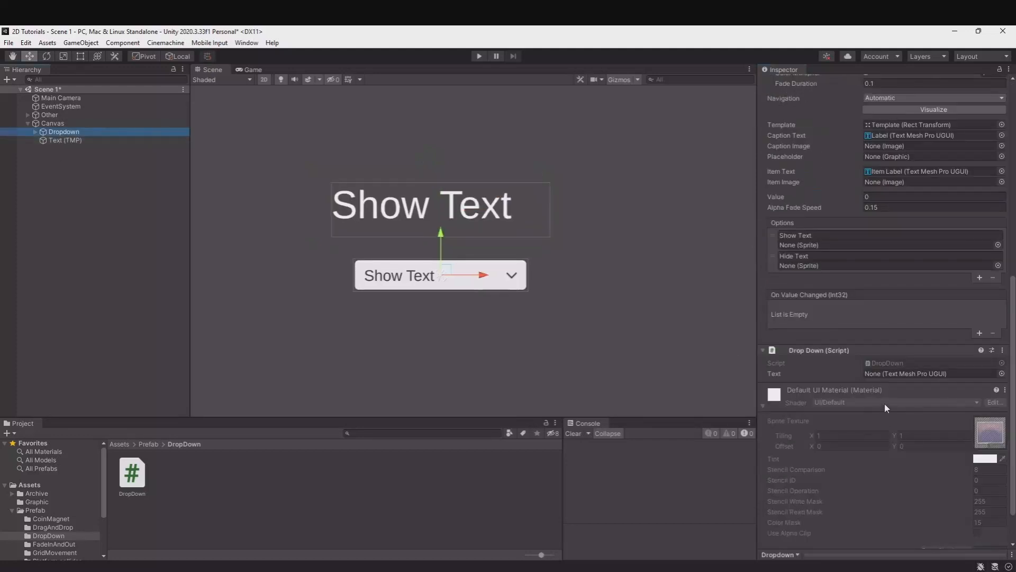
click(920, 374)
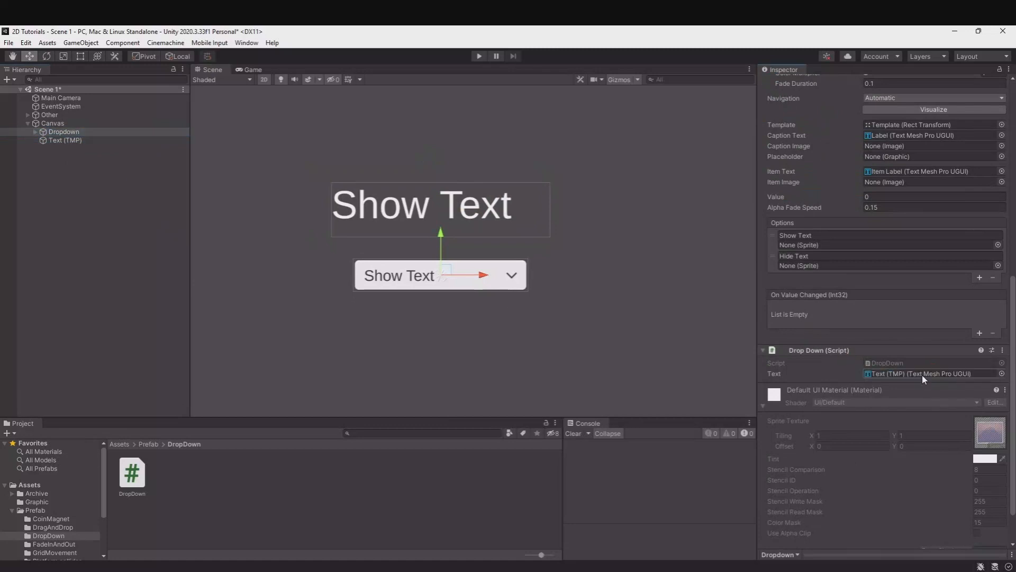
mouse_move(868, 359)
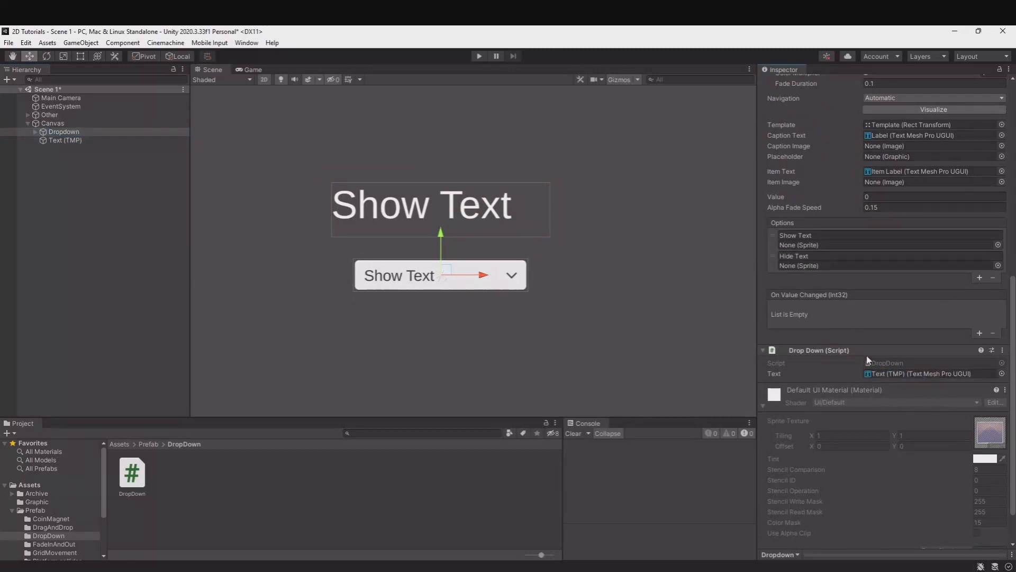
mouse_move(825, 308)
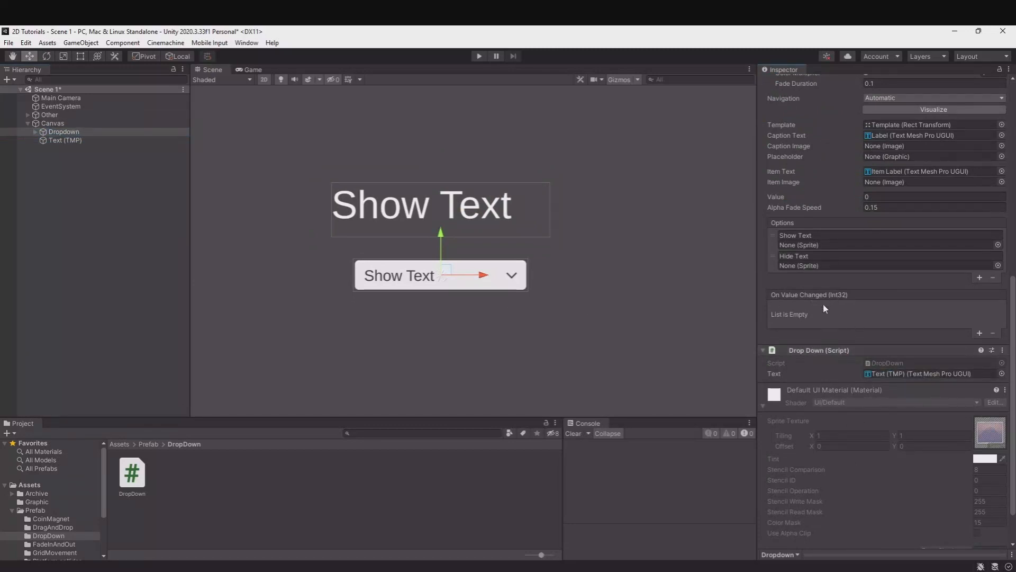
- Add an On Value Changed listener on the Dropdown calling DropDown._DropDown as Dynamic int, then start Play
click(979, 333)
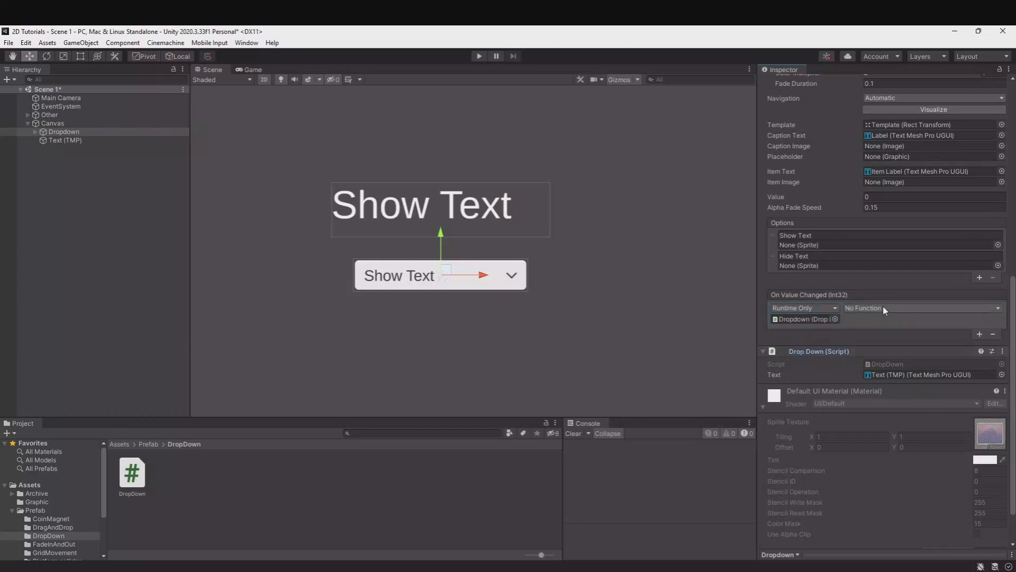
click(920, 308)
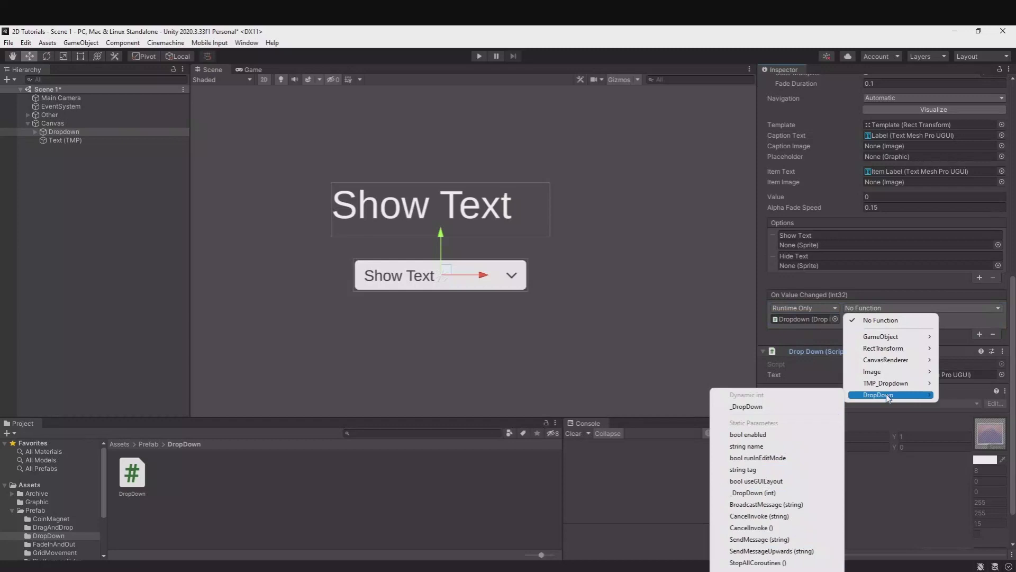
mouse_move(765, 407)
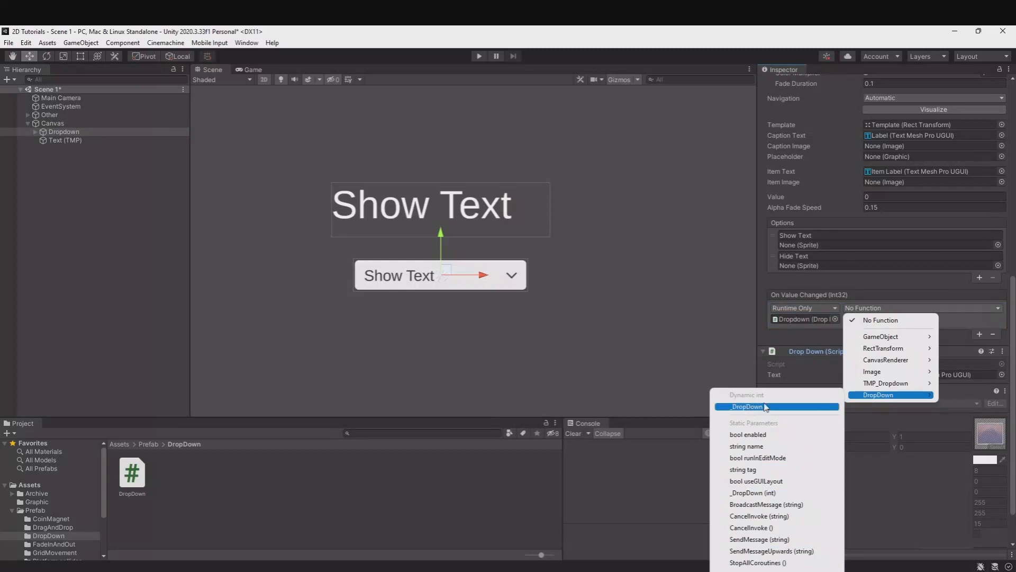
mouse_move(758, 492)
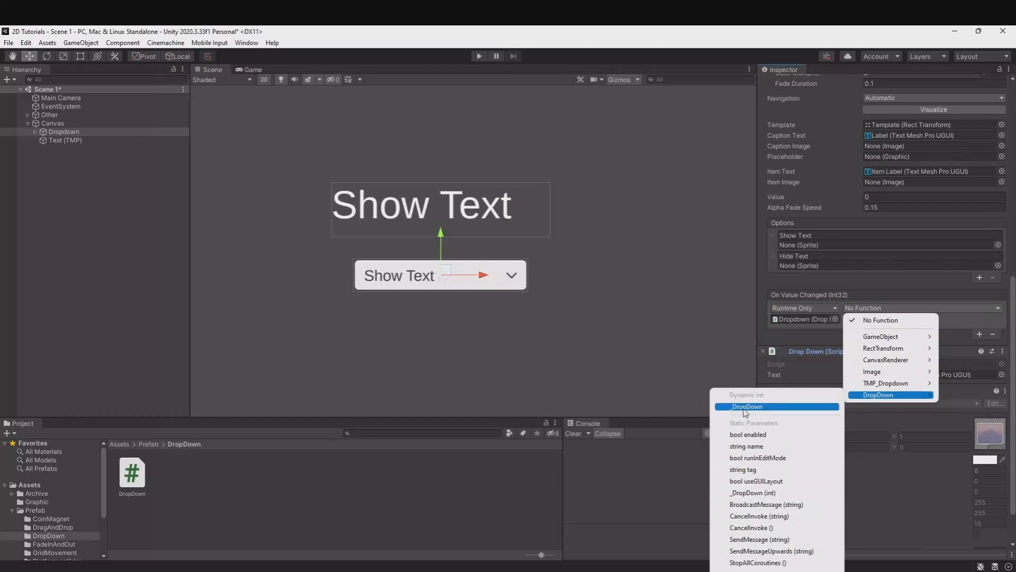
click(747, 406)
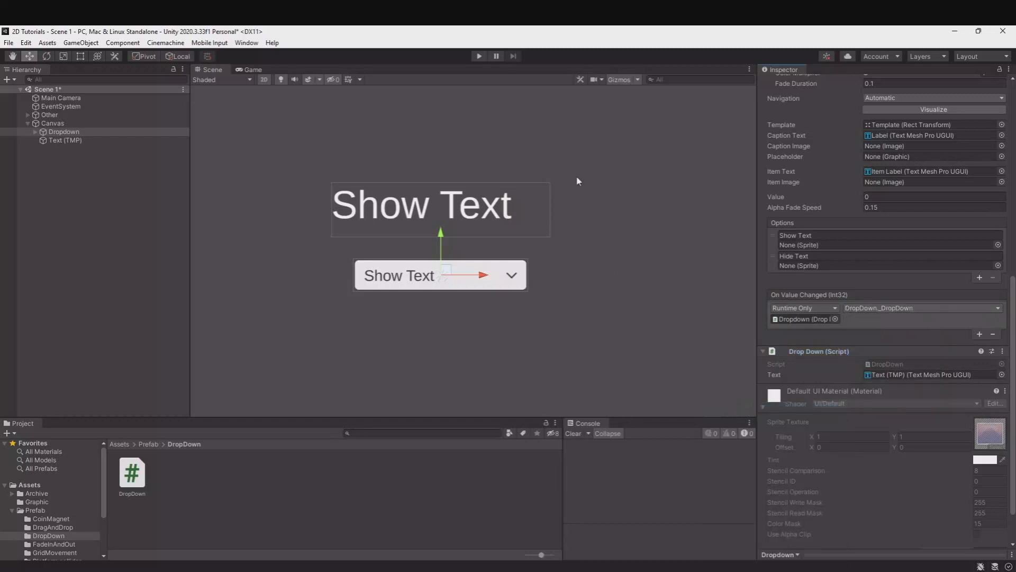
click(479, 56)
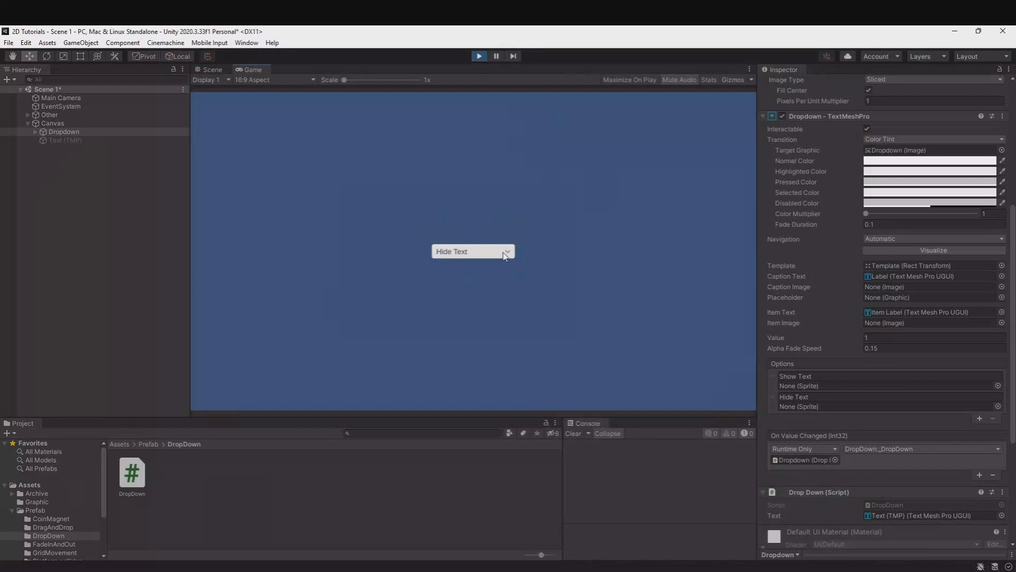
- In the running game, choose Hide Text then Show Text to confirm the label hides and reappears
click(472, 251)
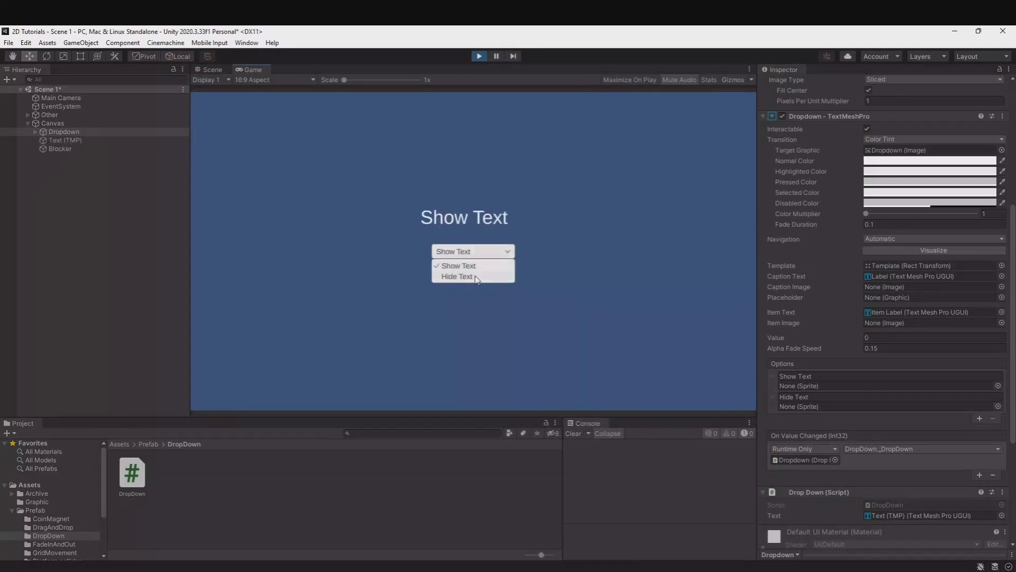